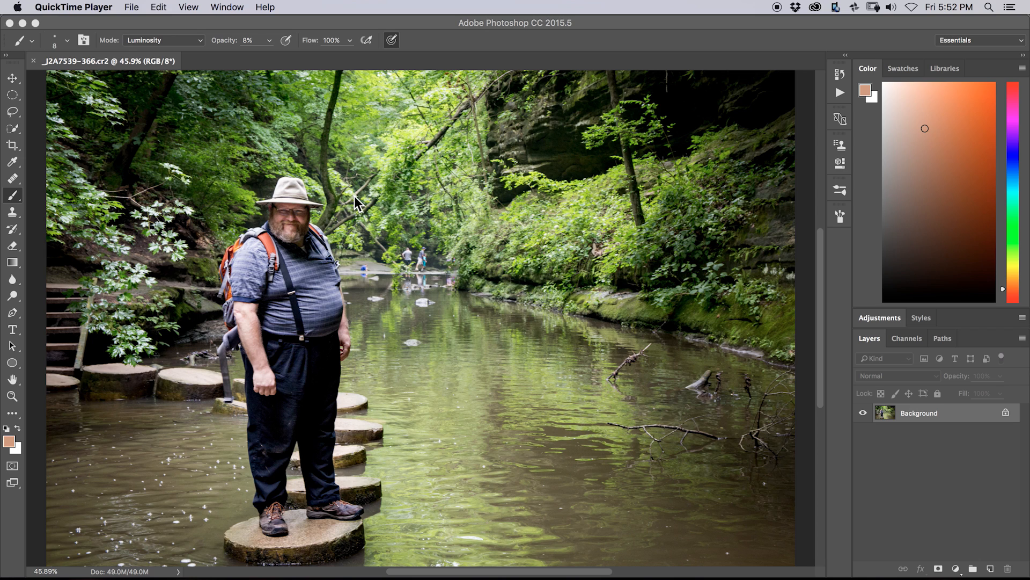
Pick the Quick Selection tool and begin selecting the man on the stepping stones.
{"action": "left_click", "coordinate": [163, 40]}
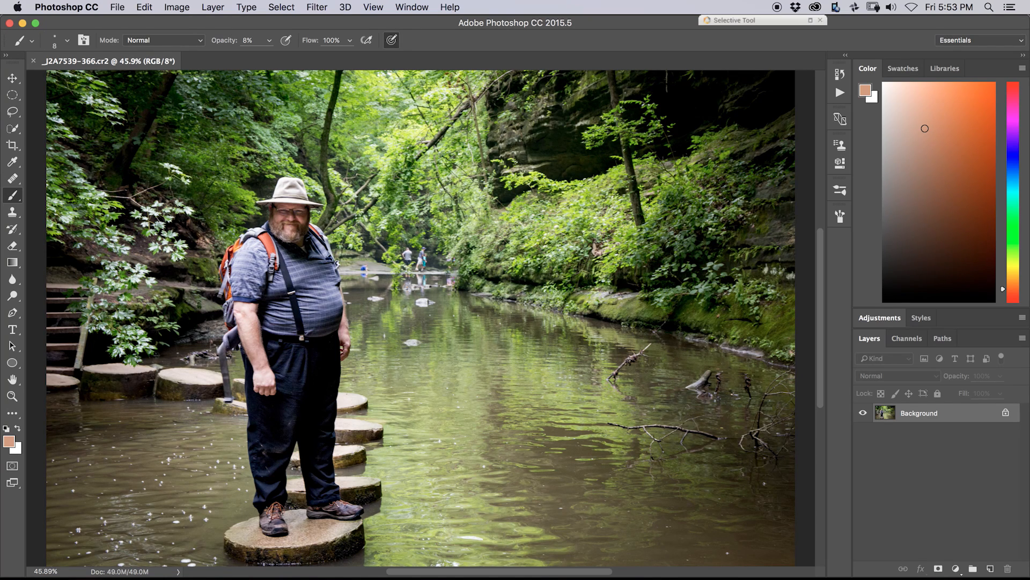
{"action": "mouse_move", "coordinate": [988, 378]}
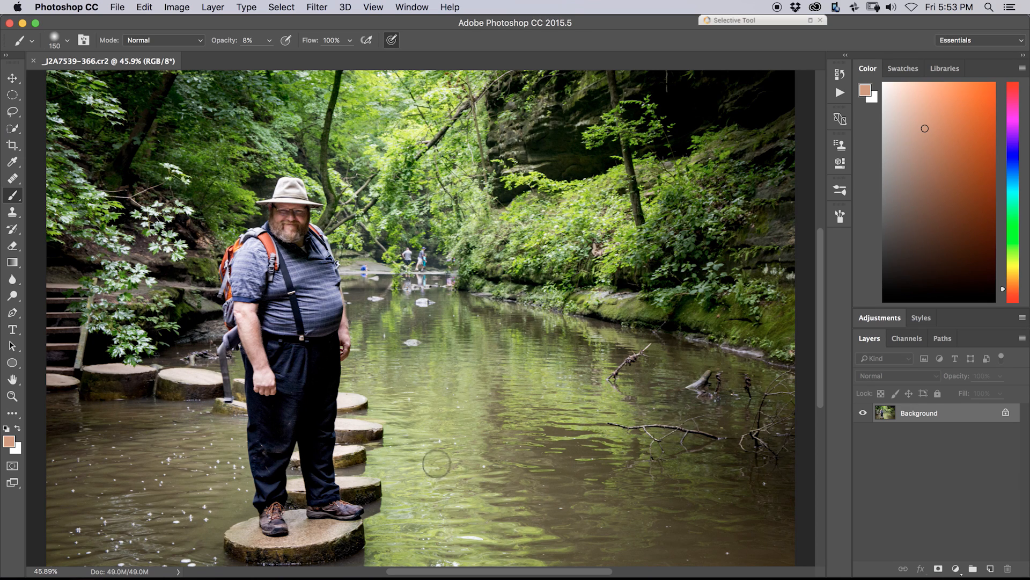
{"action": "mouse_move", "coordinate": [133, 122]}
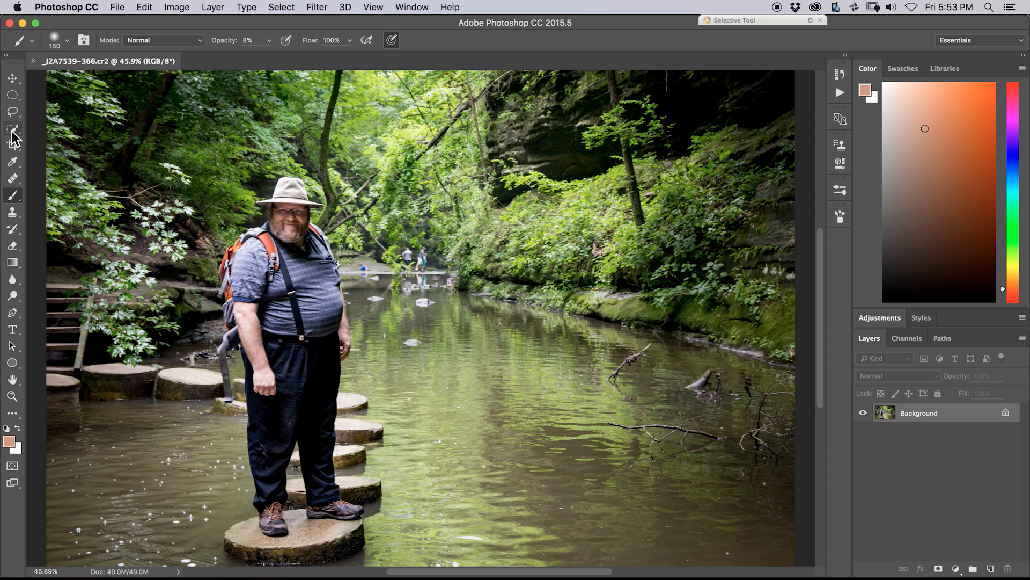
{"action": "left_click", "coordinate": [12, 127]}
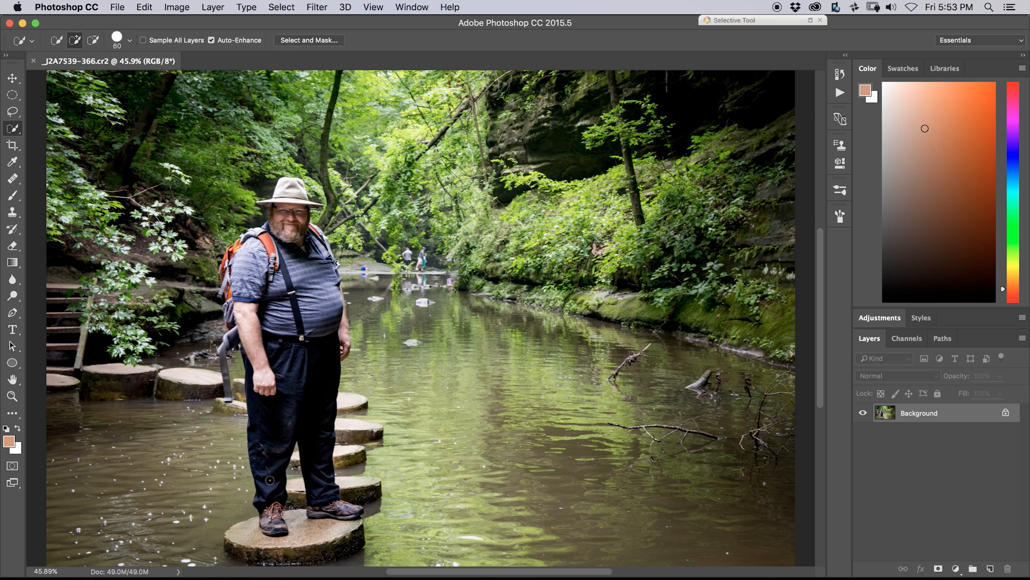
{"action": "left_click", "coordinate": [268, 416]}
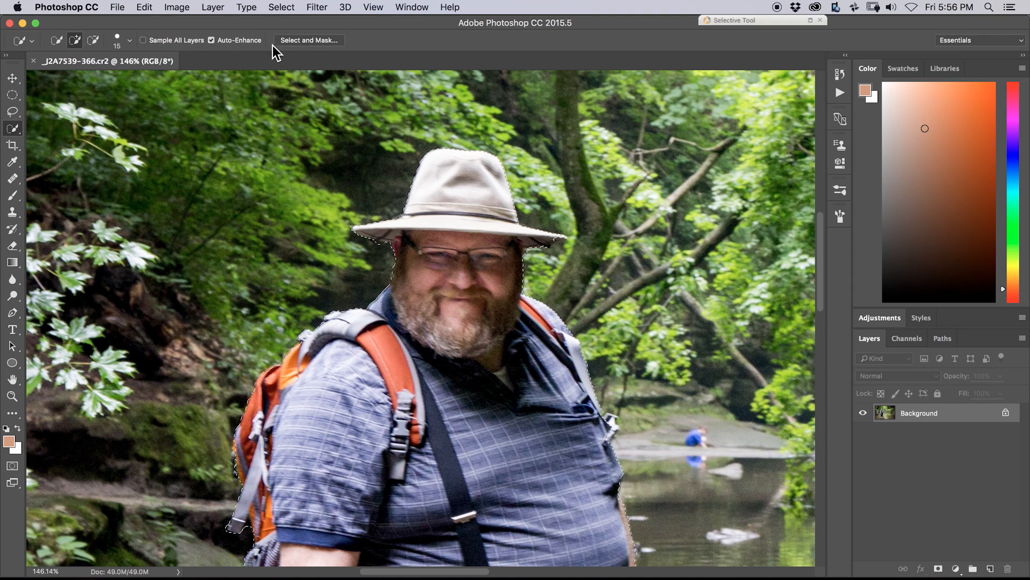
Enter Select and Mask and set the preview view to Onion Skin.
{"action": "left_click", "coordinate": [308, 39]}
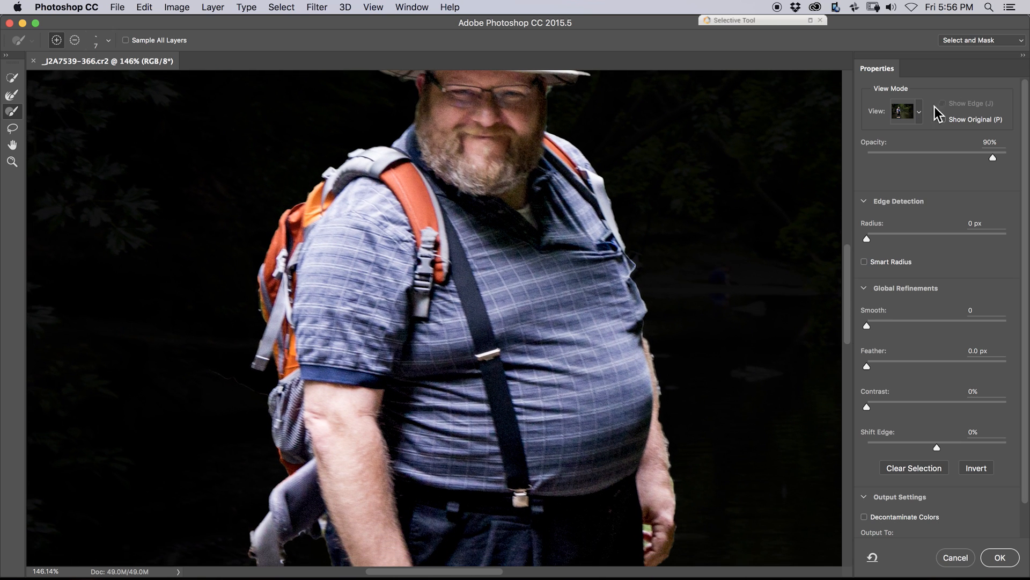
{"action": "left_click", "coordinate": [919, 112]}
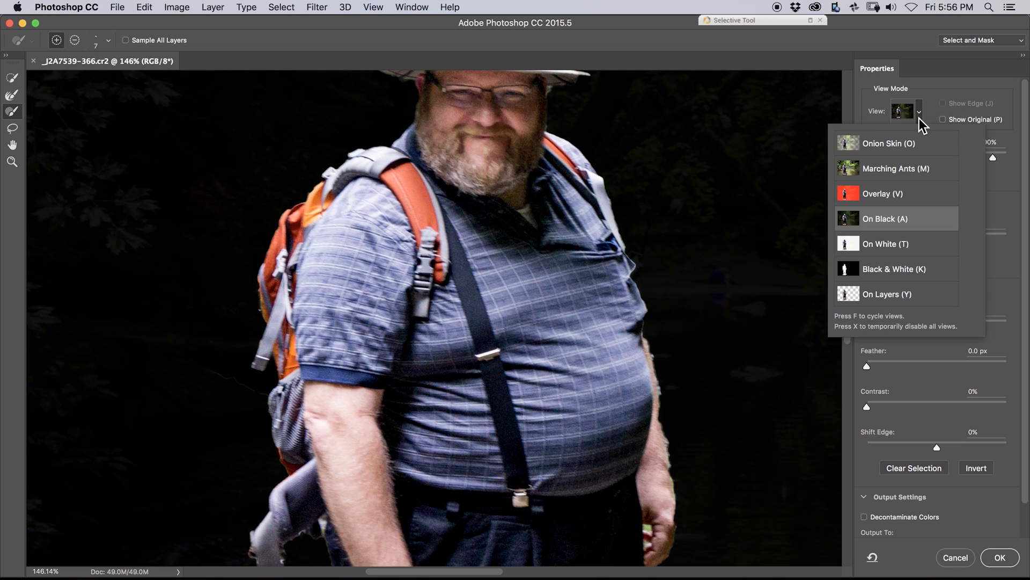
{"action": "mouse_move", "coordinate": [888, 223]}
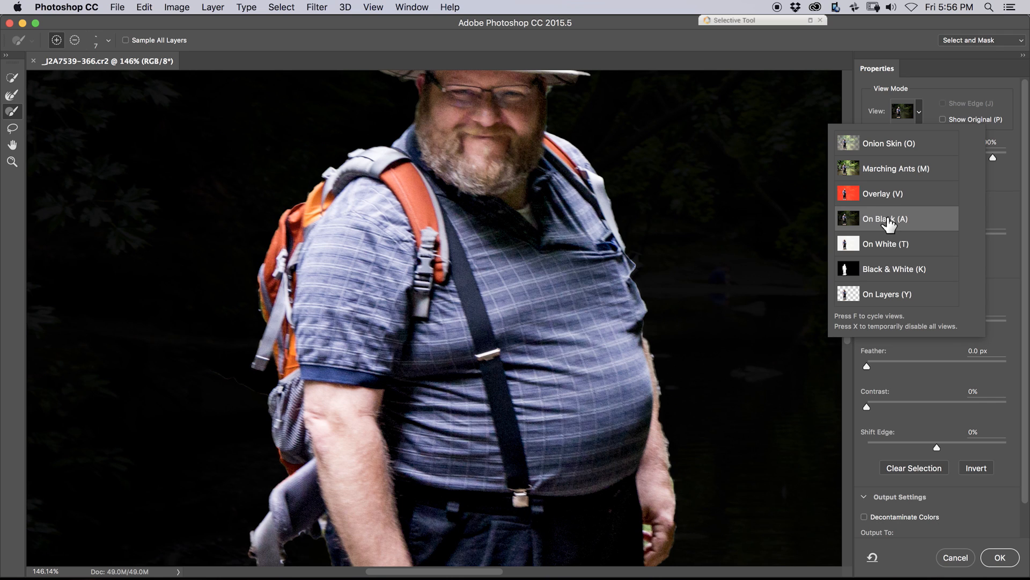
{"action": "left_click", "coordinate": [888, 143]}
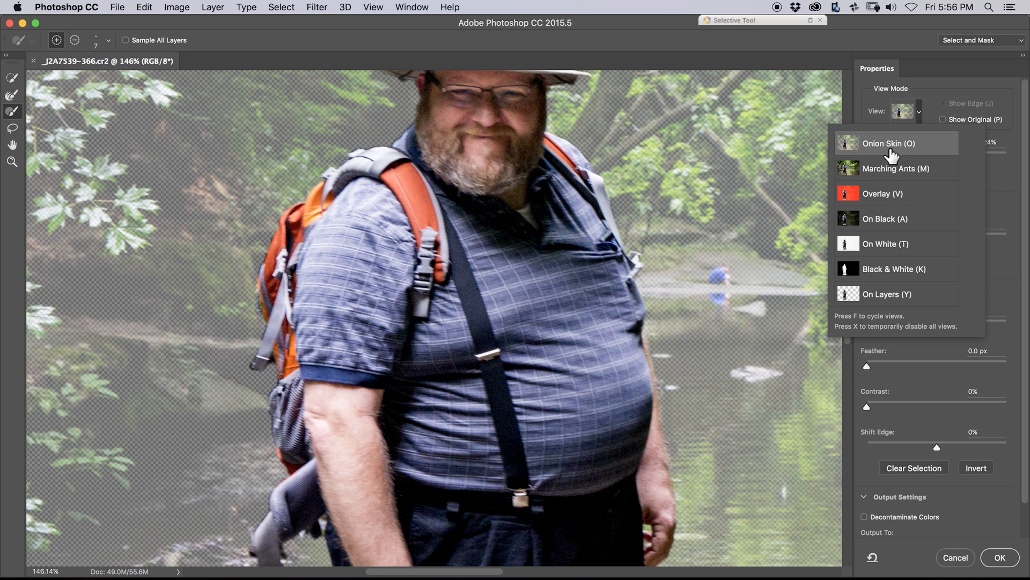
{"action": "mouse_move", "coordinate": [876, 182]}
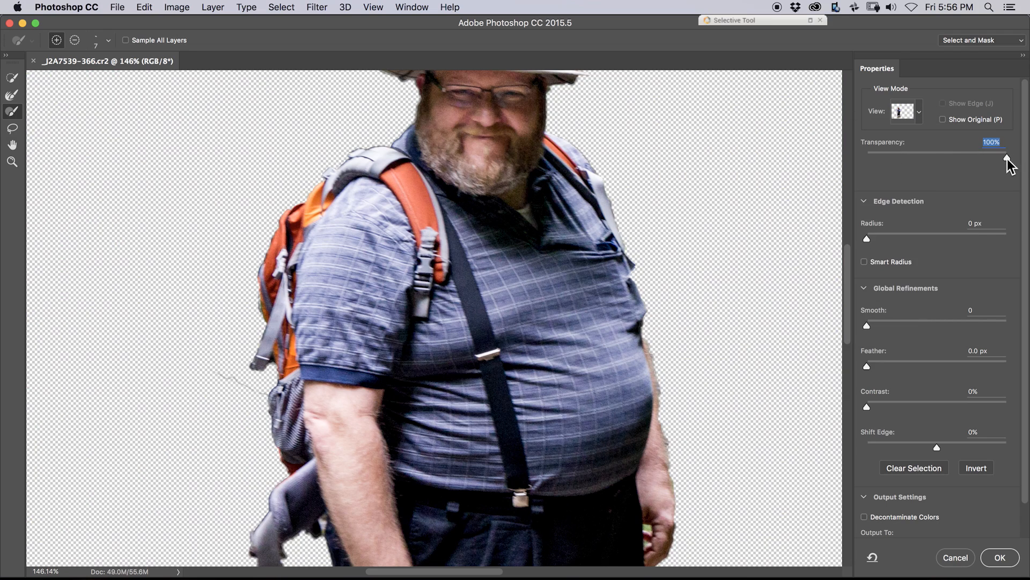
Set the Onion Skin transparency to roughly 50% so the background shows faintly.
{"action": "left_click_drag", "start_coordinate": [1006, 158], "coordinate": [938, 158]}
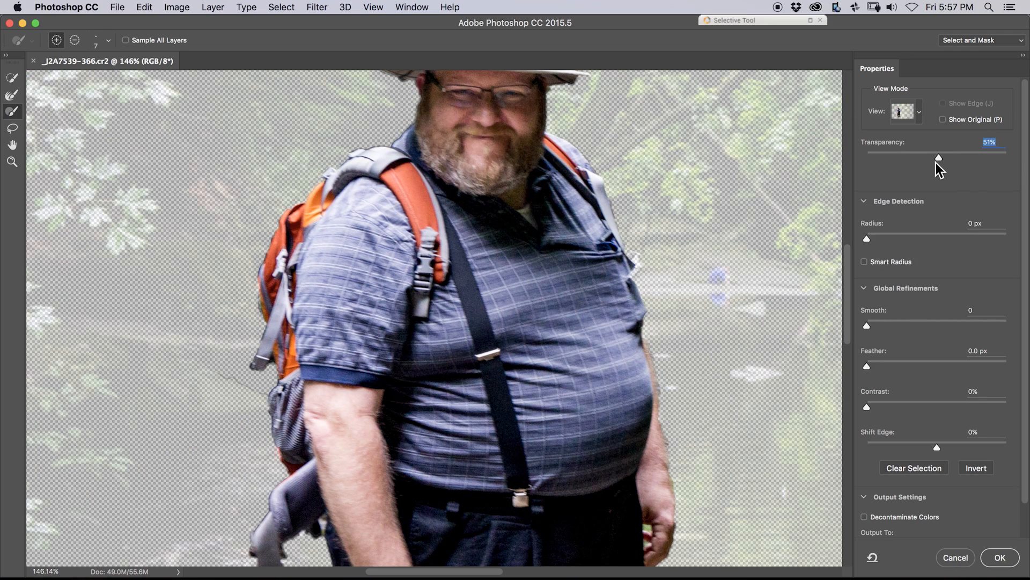
{"action": "left_click_drag", "start_coordinate": [938, 158], "coordinate": [913, 158]}
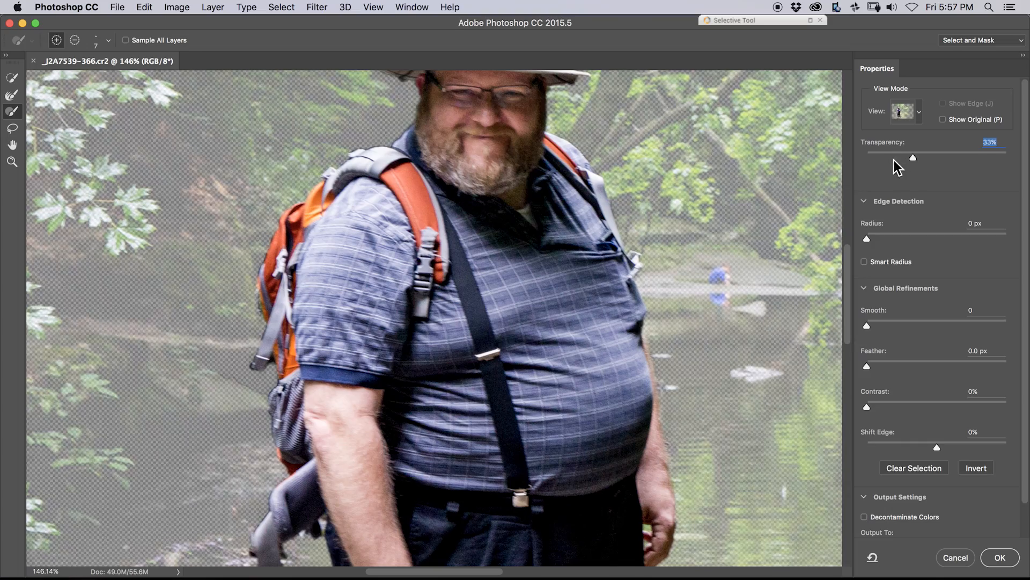
{"action": "left_click_drag", "start_coordinate": [913, 158], "coordinate": [919, 158]}
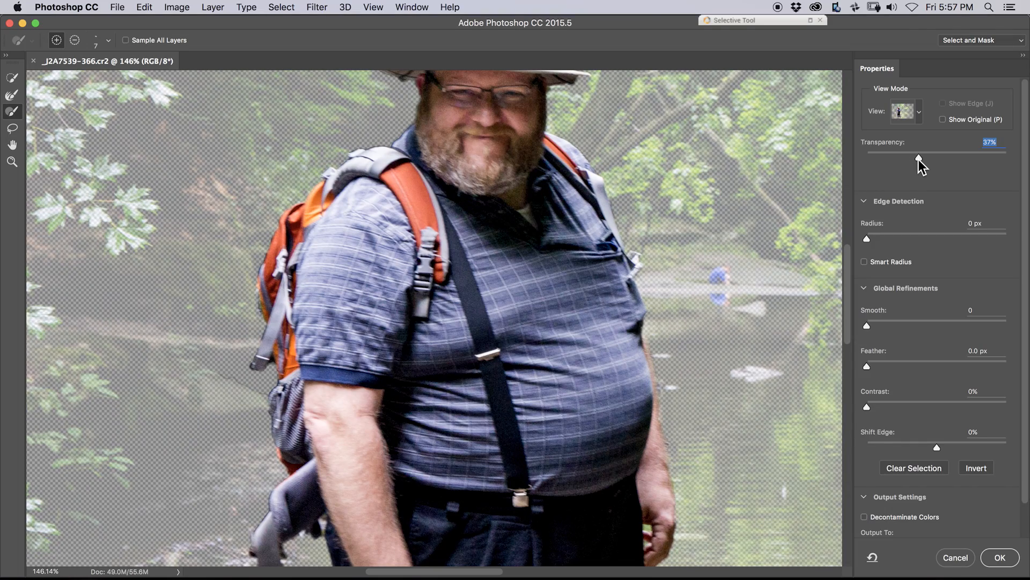
{"action": "left_click_drag", "start_coordinate": [919, 161], "coordinate": [933, 158]}
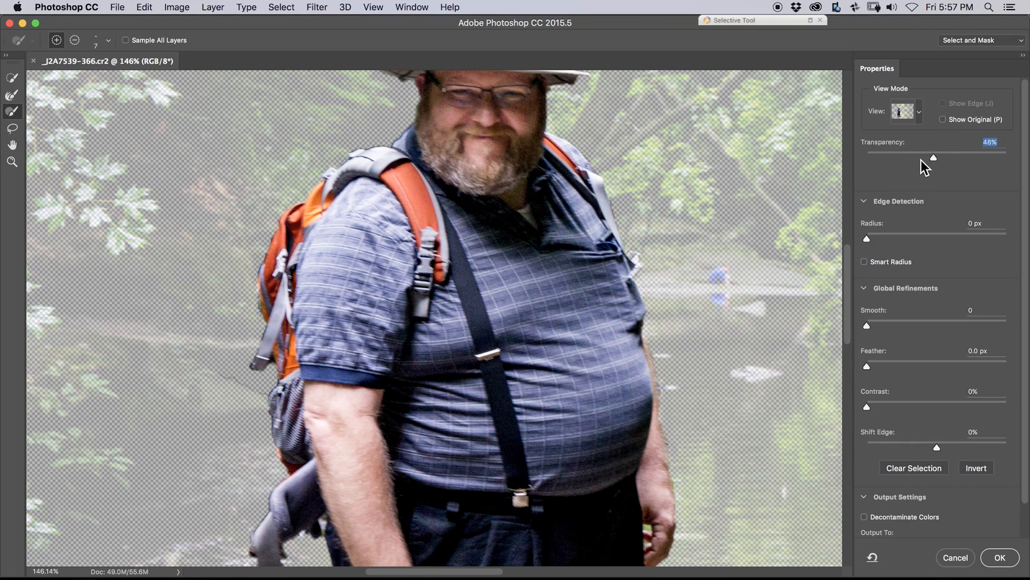
{"action": "left_click_drag", "start_coordinate": [932, 156], "coordinate": [949, 156]}
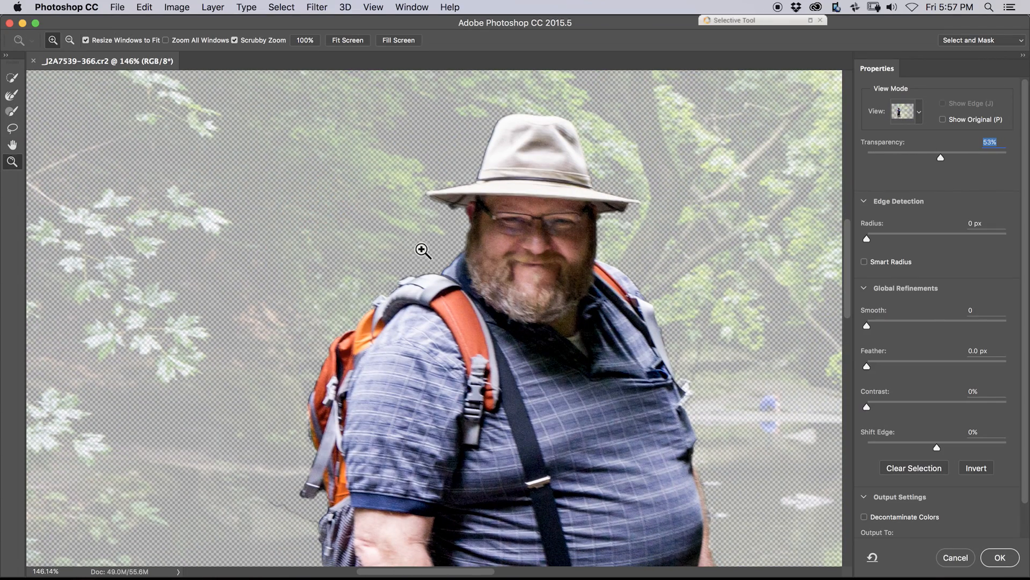
Zoom in on the man's face and settle the transparency back to partly see-through.
{"action": "left_click", "coordinate": [422, 251]}
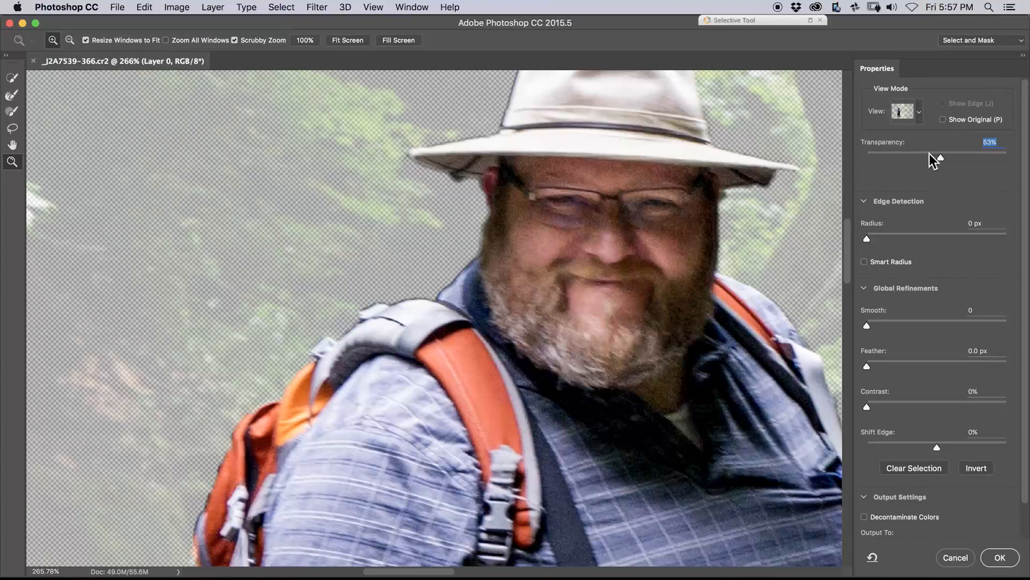
{"action": "left_click_drag", "start_coordinate": [938, 158], "coordinate": [885, 158]}
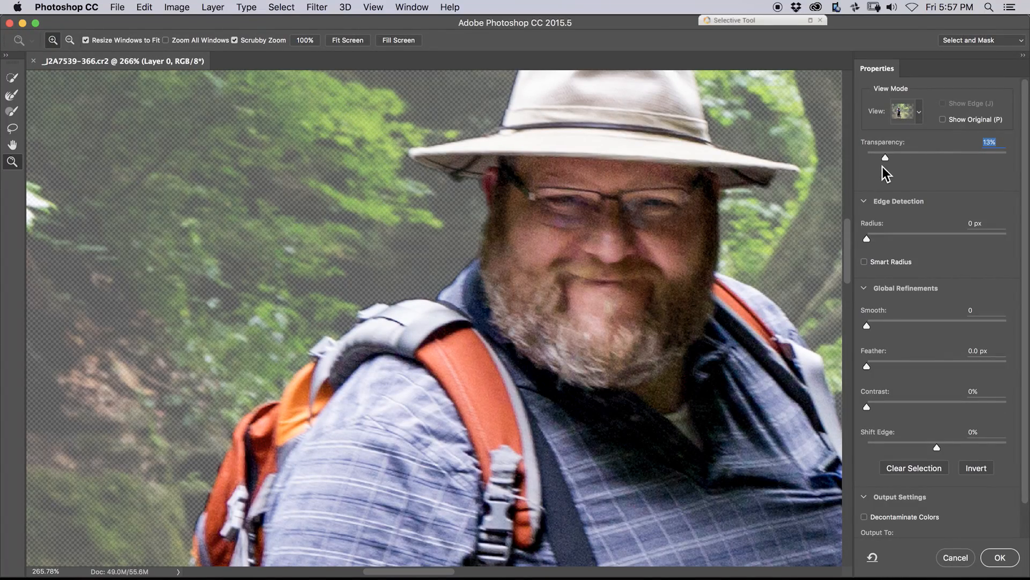
{"action": "left_click_drag", "start_coordinate": [885, 157], "coordinate": [923, 157]}
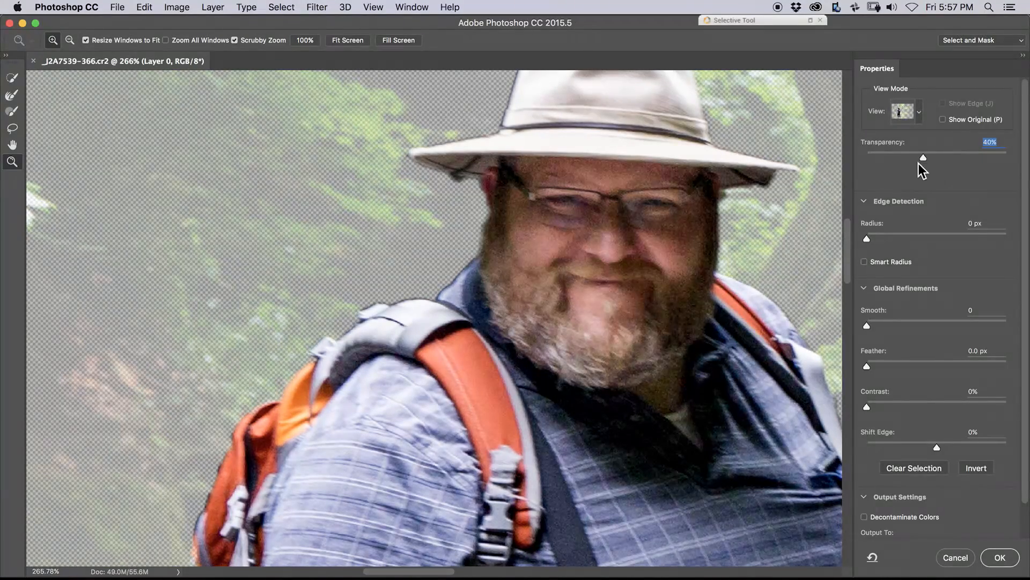
{"action": "left_click_drag", "start_coordinate": [923, 156], "coordinate": [931, 157]}
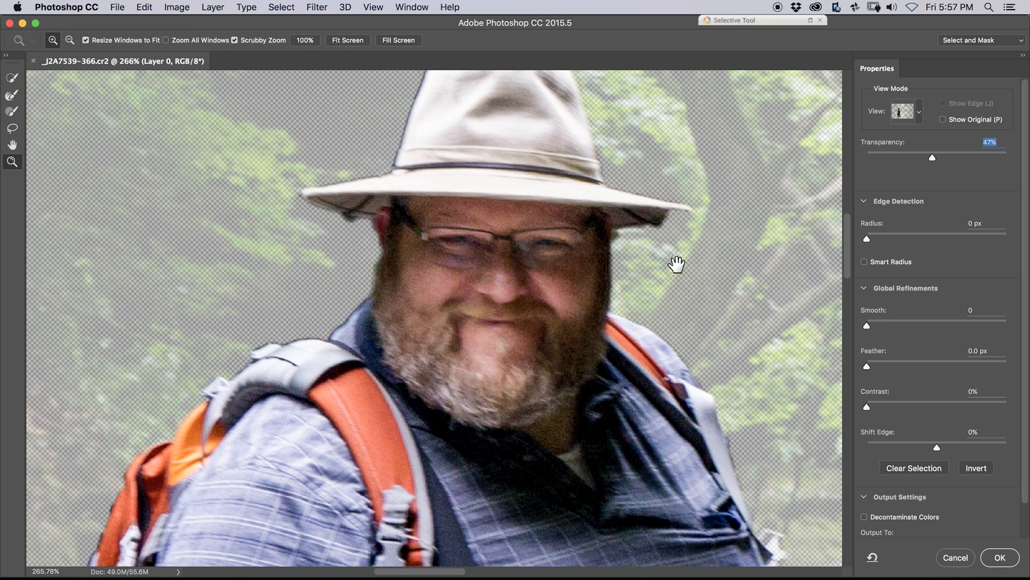
Refine the selection edge along the hat and hair, then preview it On Black.
{"action": "left_click", "coordinate": [12, 95]}
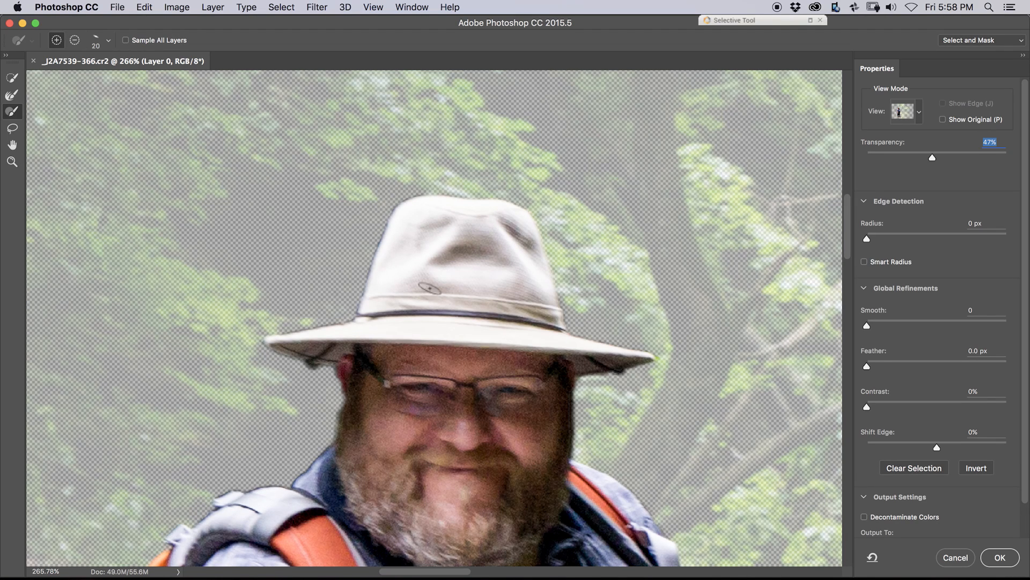
{"action": "scroll", "scroll_direction": "down", "scroll_amount": 3}
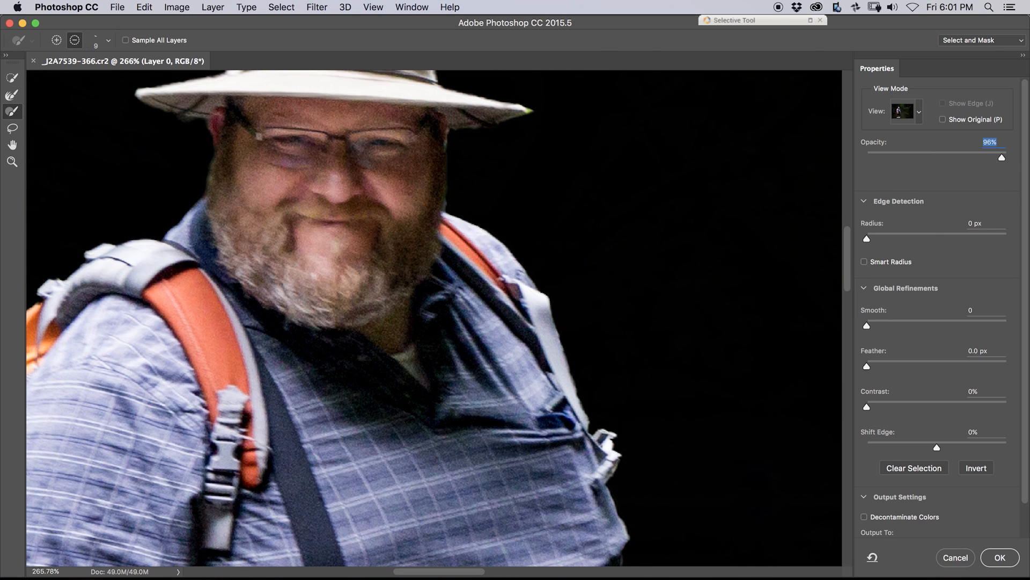
Preview the man against white, pan to his hat and face, then switch back to black.
{"action": "left_click", "coordinate": [906, 111]}
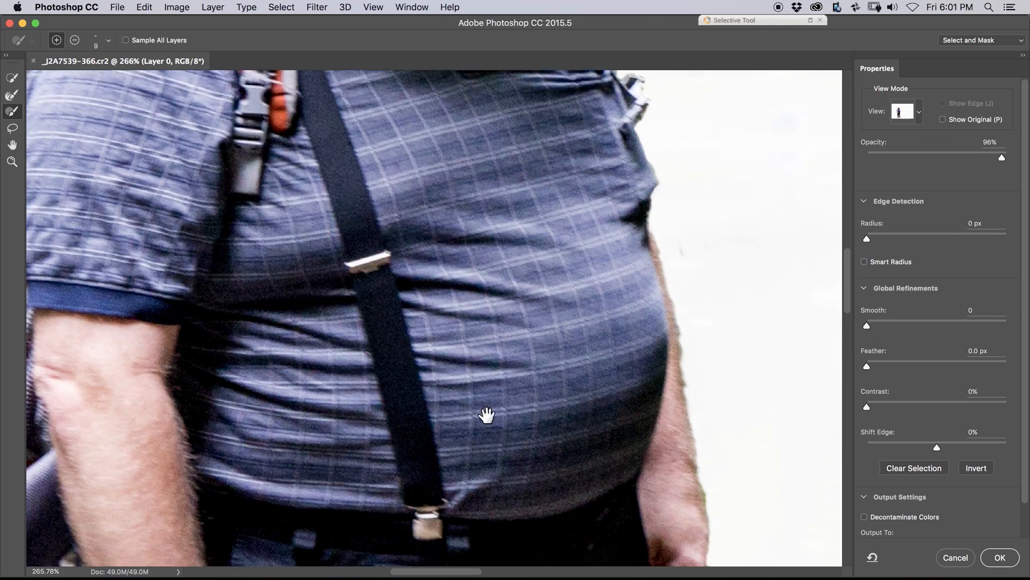
{"action": "left_click_drag", "start_coordinate": [486, 414], "coordinate": [453, 297]}
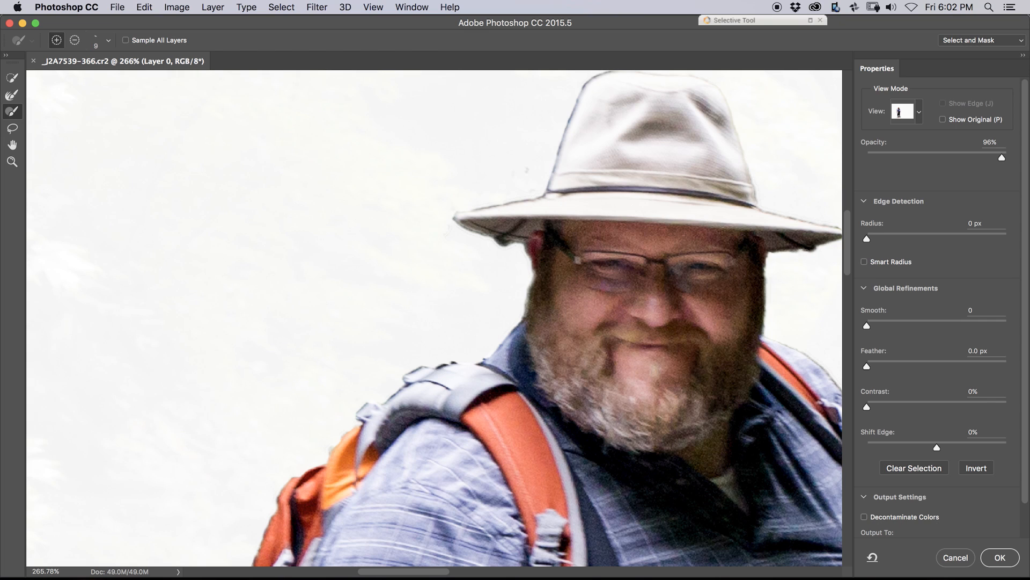
{"action": "left_click", "coordinate": [905, 111]}
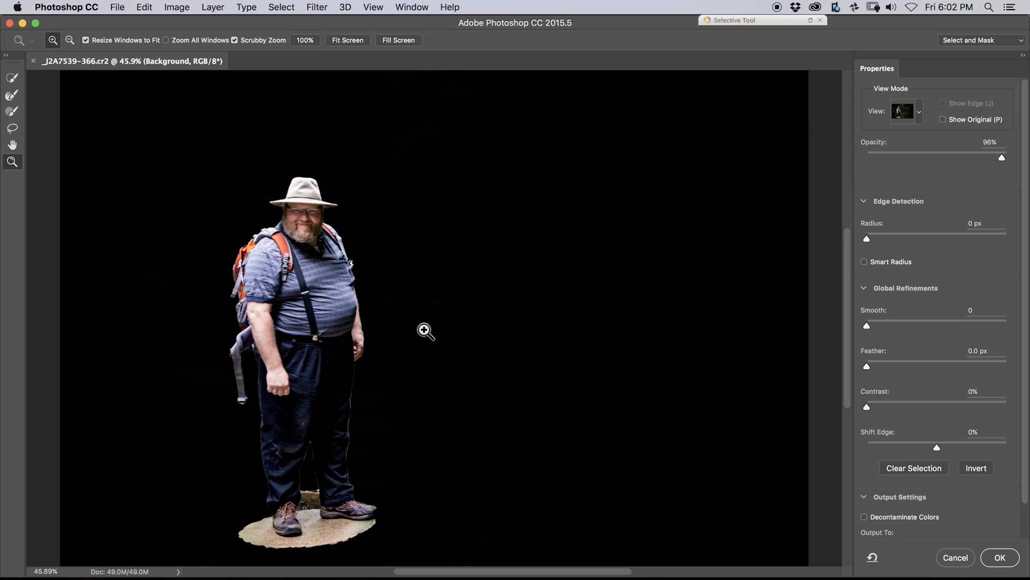
{"action": "mouse_move", "coordinate": [750, 194]}
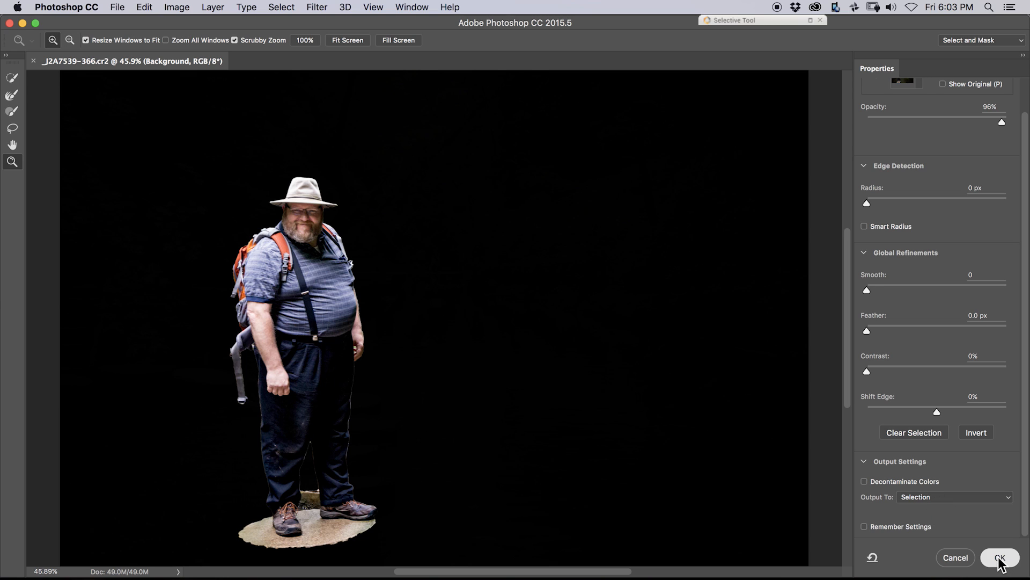
Confirm the refined selection and duplicate the Background layer via Ctrl/Cmd+J.
{"action": "left_click", "coordinate": [1000, 557]}
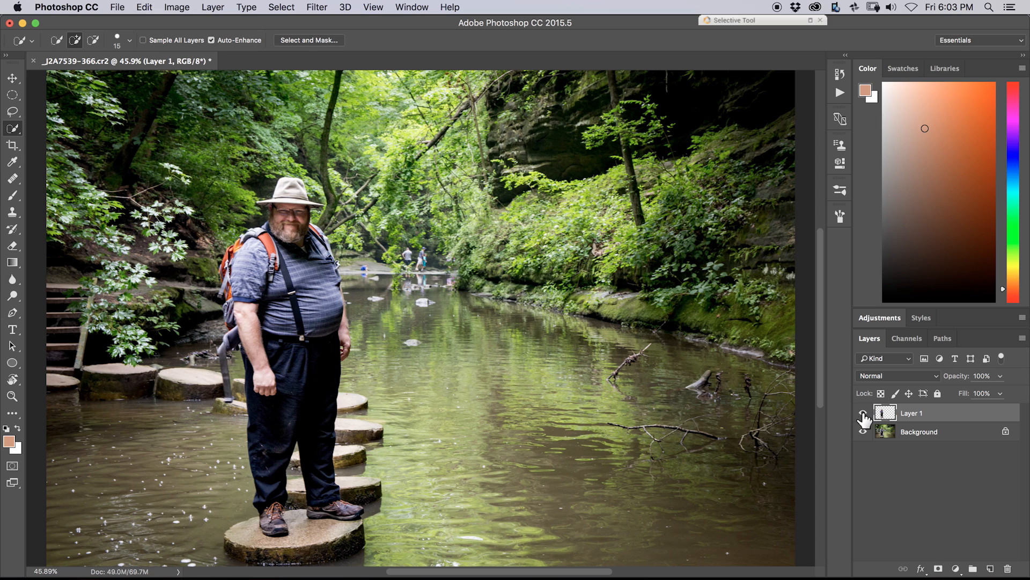
{"action": "left_click", "coordinate": [862, 417]}
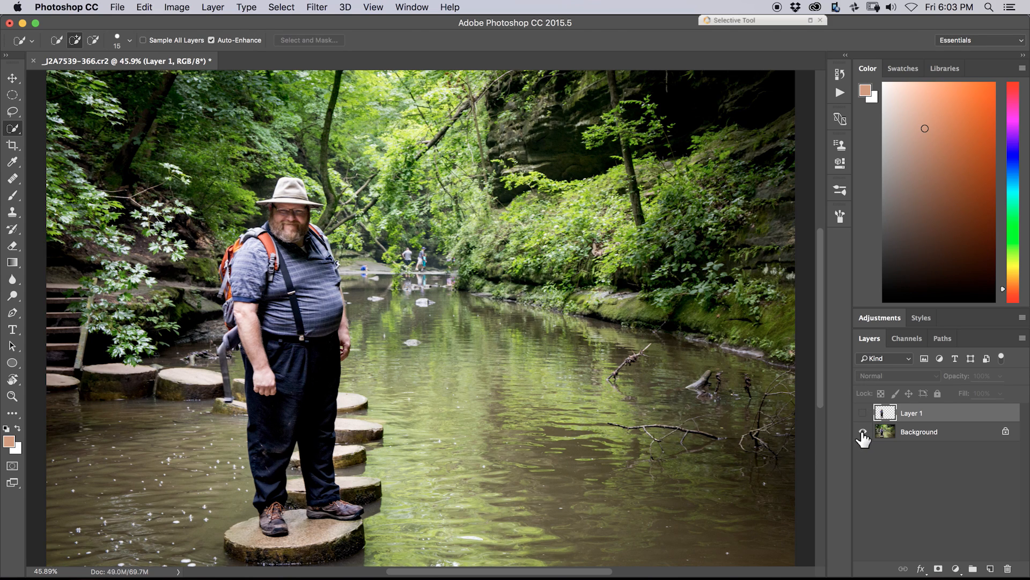
{"action": "left_click", "coordinate": [863, 431]}
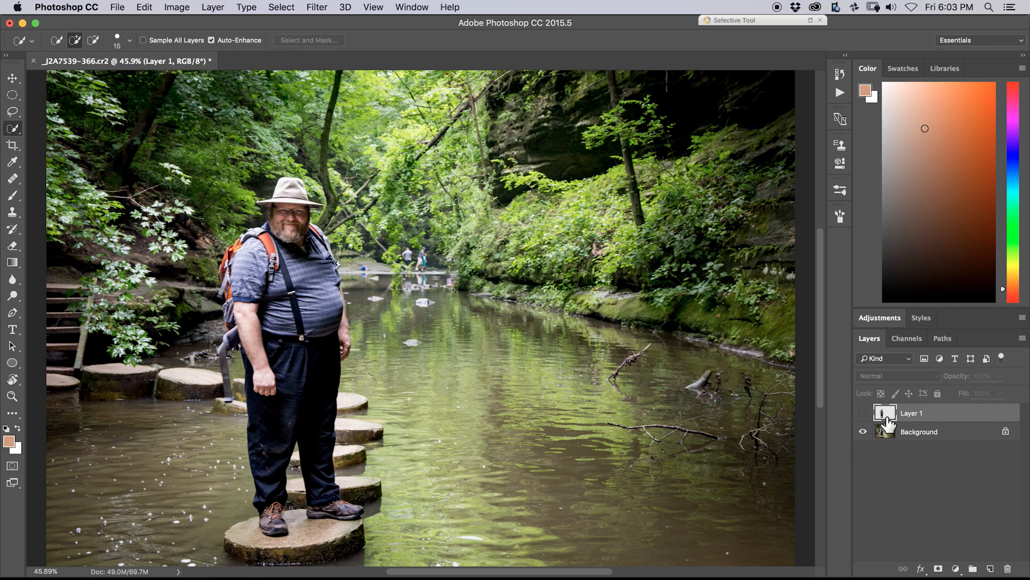
{"action": "left_click", "coordinate": [919, 431]}
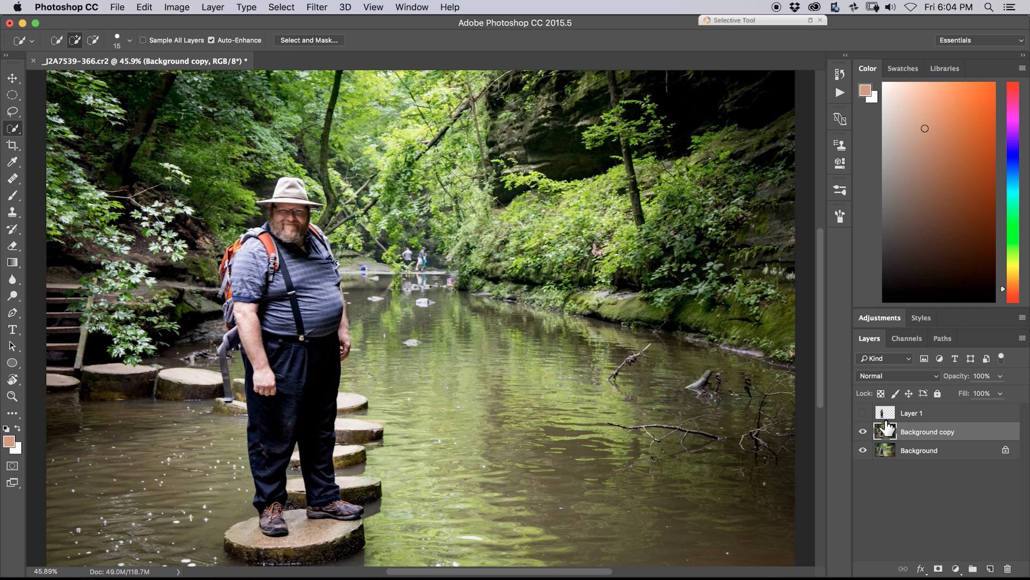
Toggle Layer 1's visibility to compare the cut-out with the photo.
{"action": "left_click", "coordinate": [863, 412]}
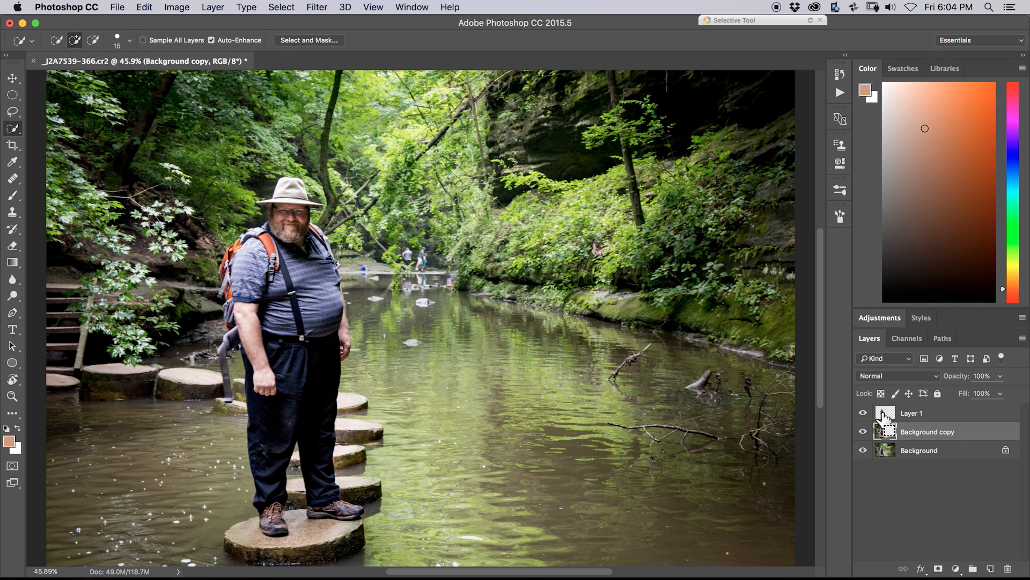
{"action": "left_click", "coordinate": [863, 412]}
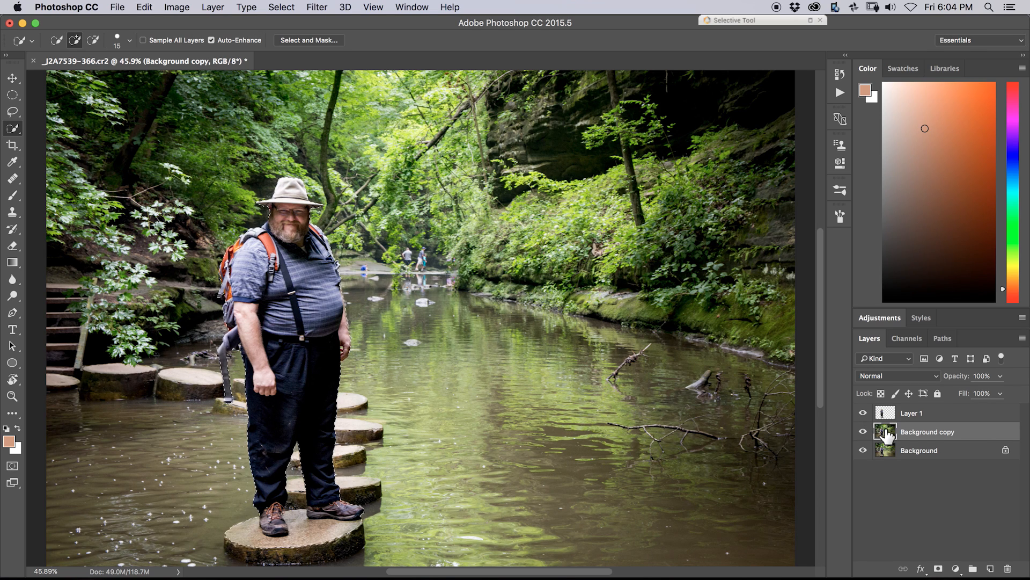
Hide Layer 1 and invert the selection so it covers the background.
{"action": "left_click", "coordinate": [863, 412]}
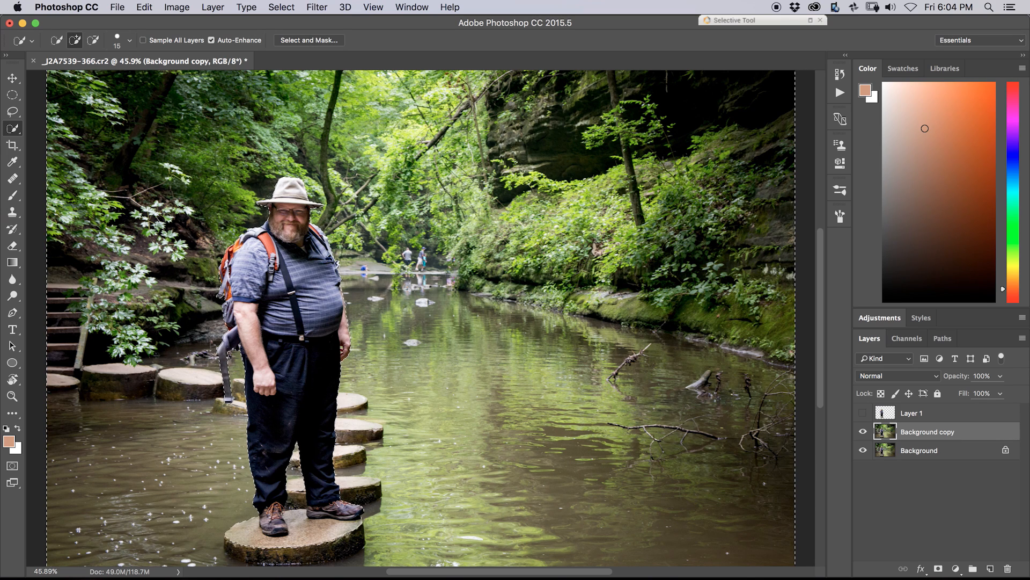
{"action": "left_click", "coordinate": [281, 7]}
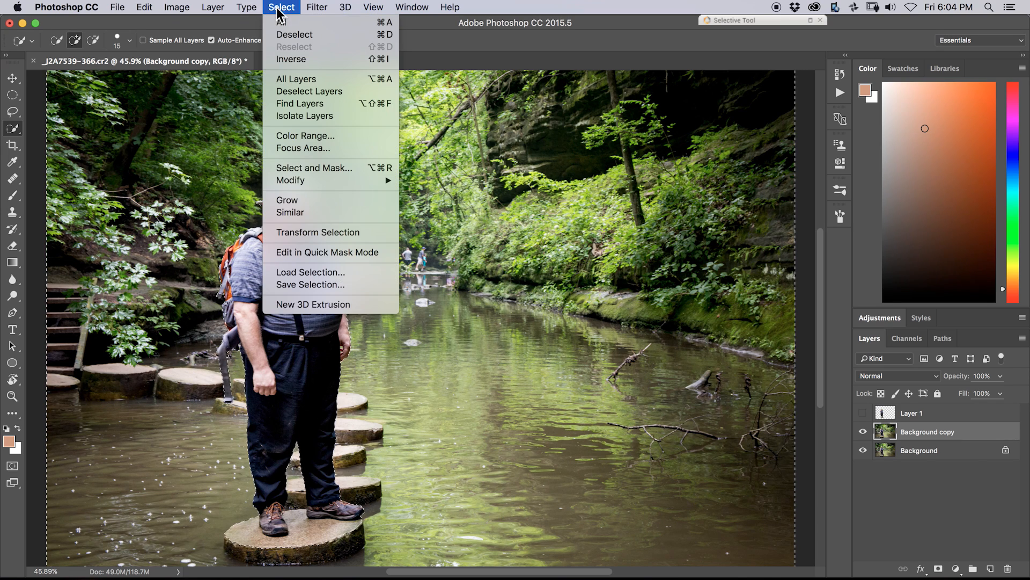
{"action": "mouse_move", "coordinate": [291, 59]}
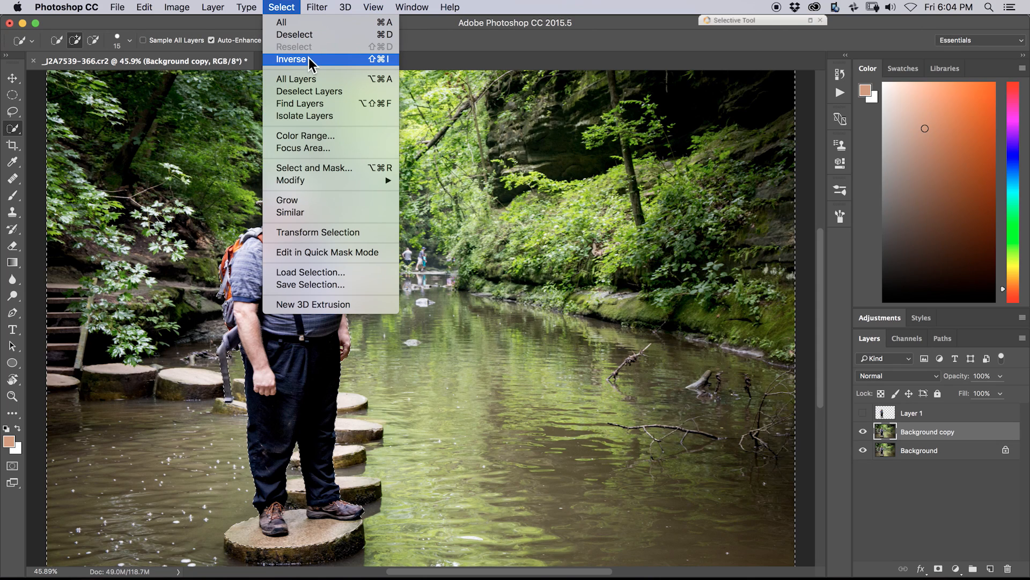
{"action": "left_click", "coordinate": [290, 59]}
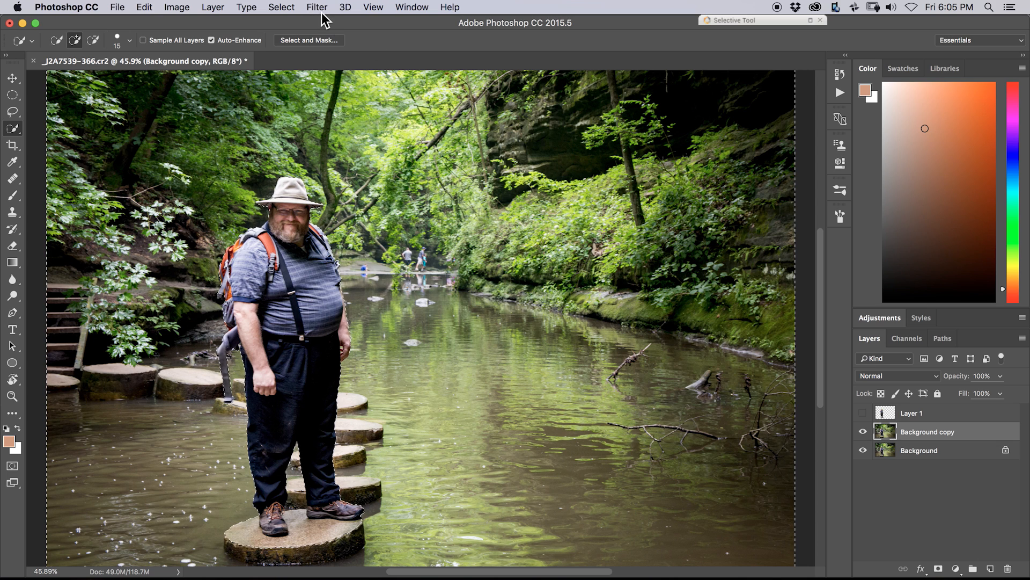
Start a Blur Gallery Tilt-Shift on the background copy at 15 px.
{"action": "left_click", "coordinate": [317, 8]}
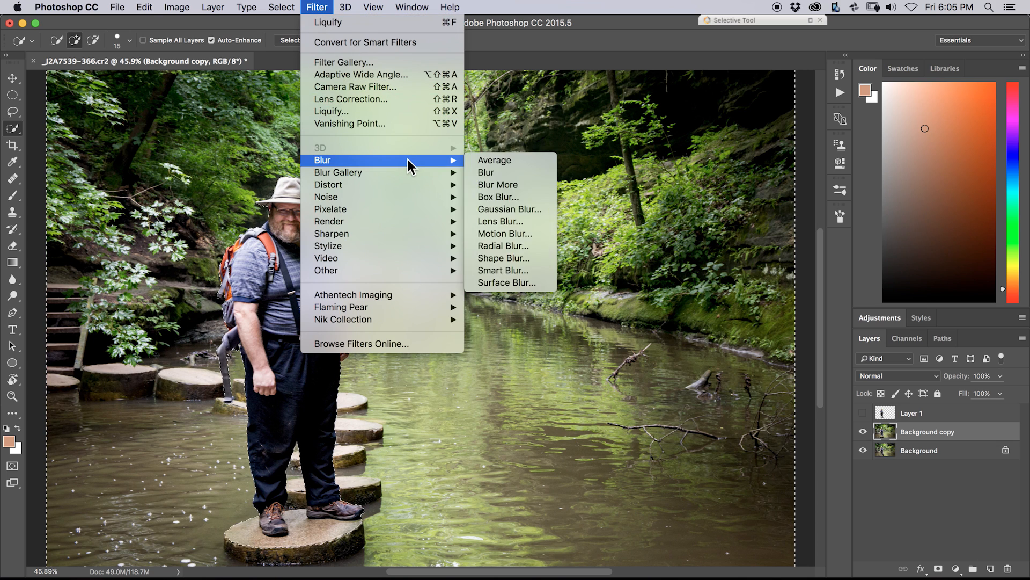
{"action": "mouse_move", "coordinate": [338, 172]}
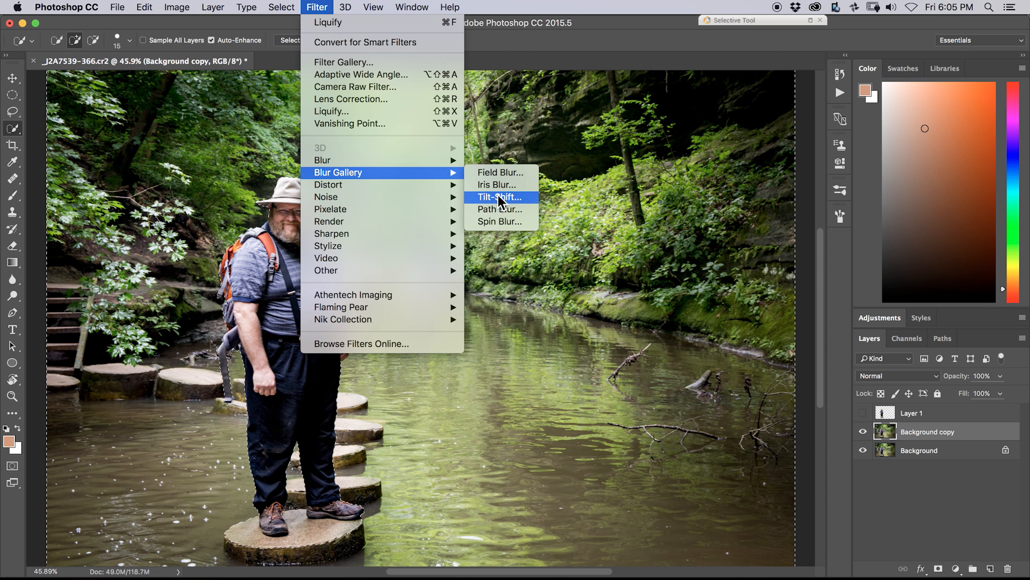
{"action": "left_click", "coordinate": [499, 197]}
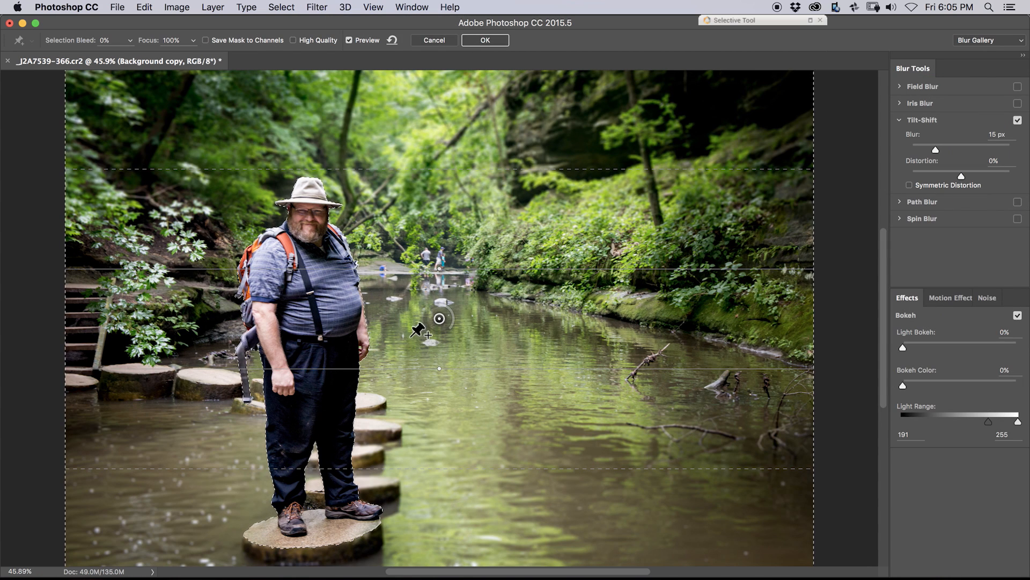
Set the blur to 22 px and drag the sharp band down across the stones at the man's feet.
{"action": "left_click_drag", "start_coordinate": [934, 150], "coordinate": [985, 150]}
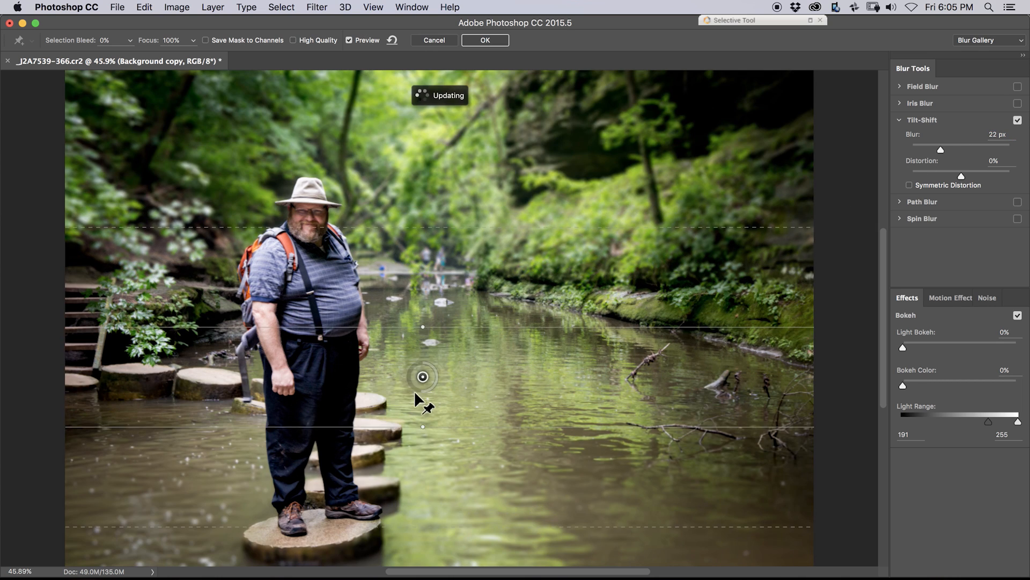
{"action": "left_click_drag", "start_coordinate": [423, 377], "coordinate": [374, 517]}
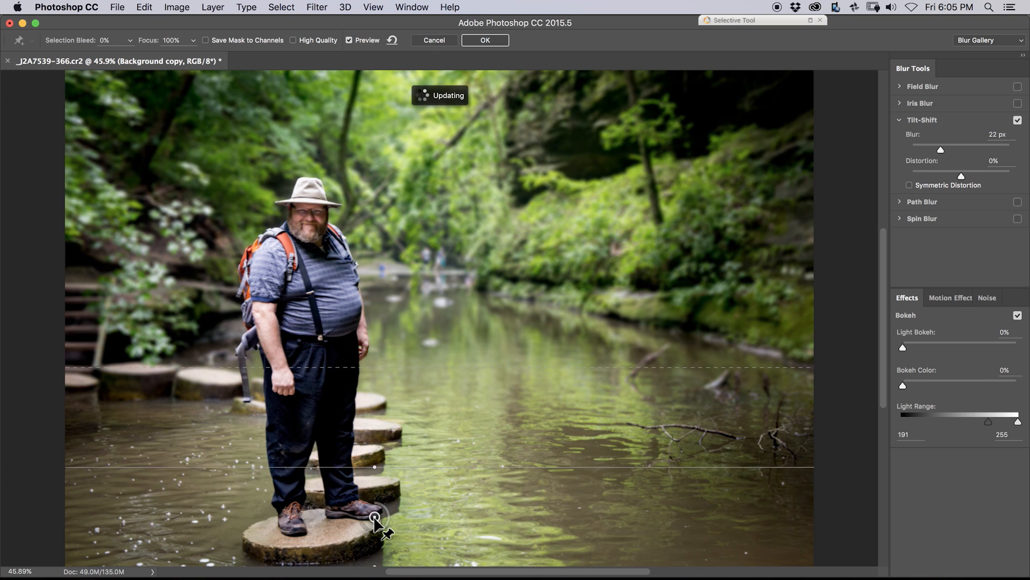
{"action": "left_click_drag", "start_coordinate": [375, 524], "coordinate": [376, 516]}
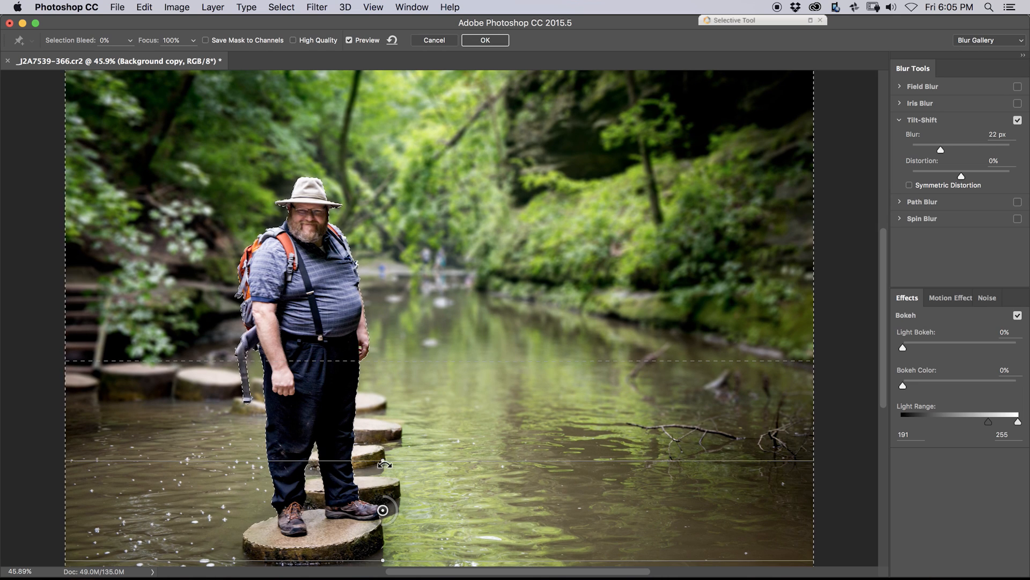
{"action": "mouse_move", "coordinate": [352, 273]}
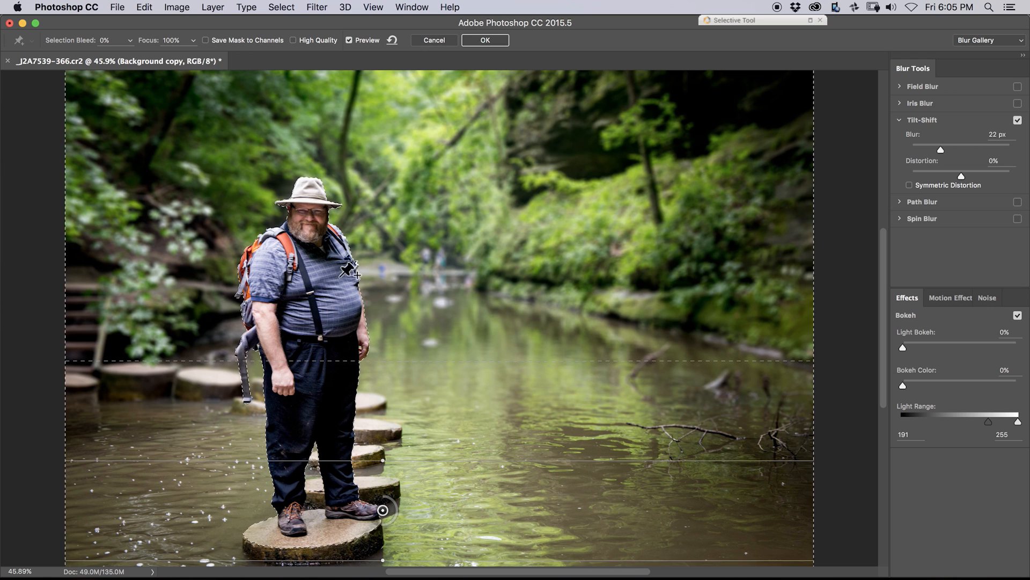
{"action": "mouse_move", "coordinate": [380, 534]}
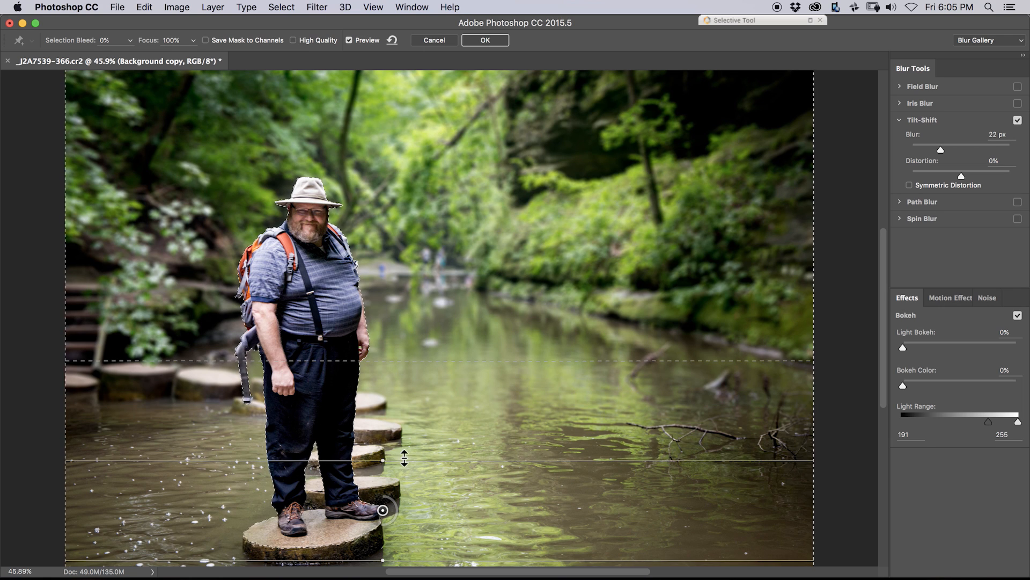
{"action": "left_click_drag", "start_coordinate": [405, 457], "coordinate": [416, 484]}
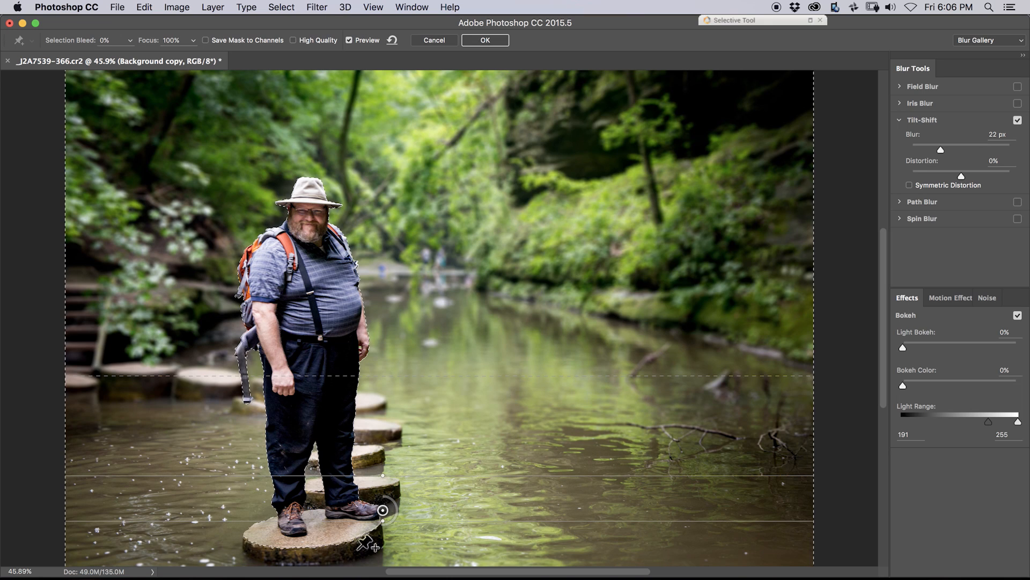
{"action": "mouse_move", "coordinate": [898, 352]}
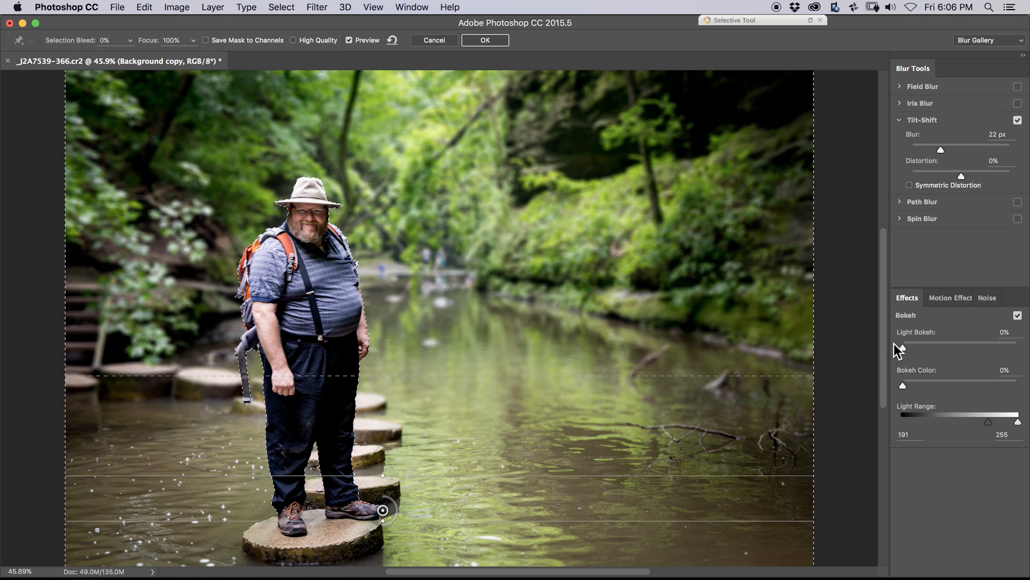
Trial a stronger blur, raise the upper fade boundary to shoulder height, and ease the blur back.
{"action": "left_click_drag", "start_coordinate": [940, 149], "coordinate": [970, 149]}
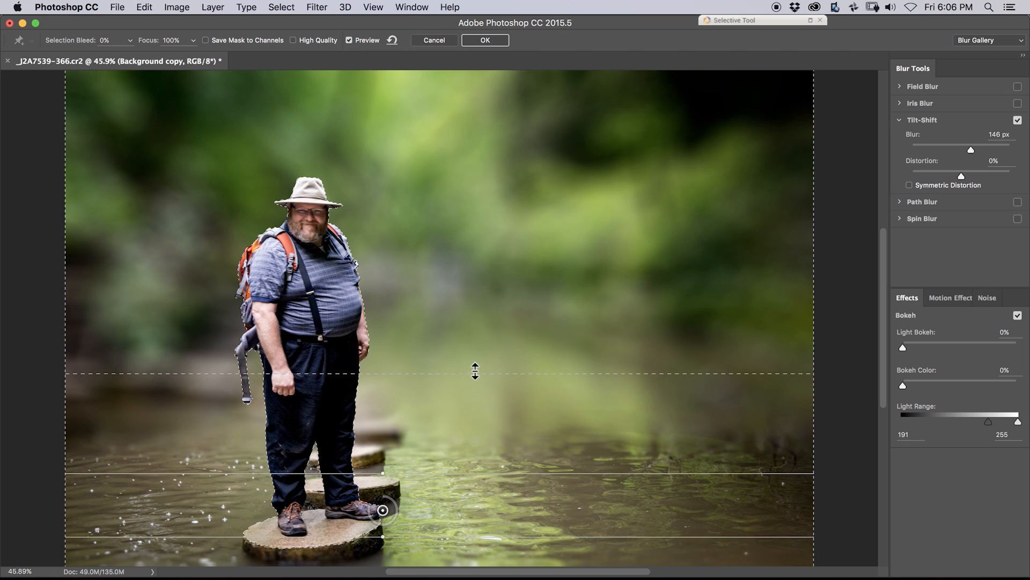
{"action": "left_click_drag", "start_coordinate": [475, 373], "coordinate": [498, 304]}
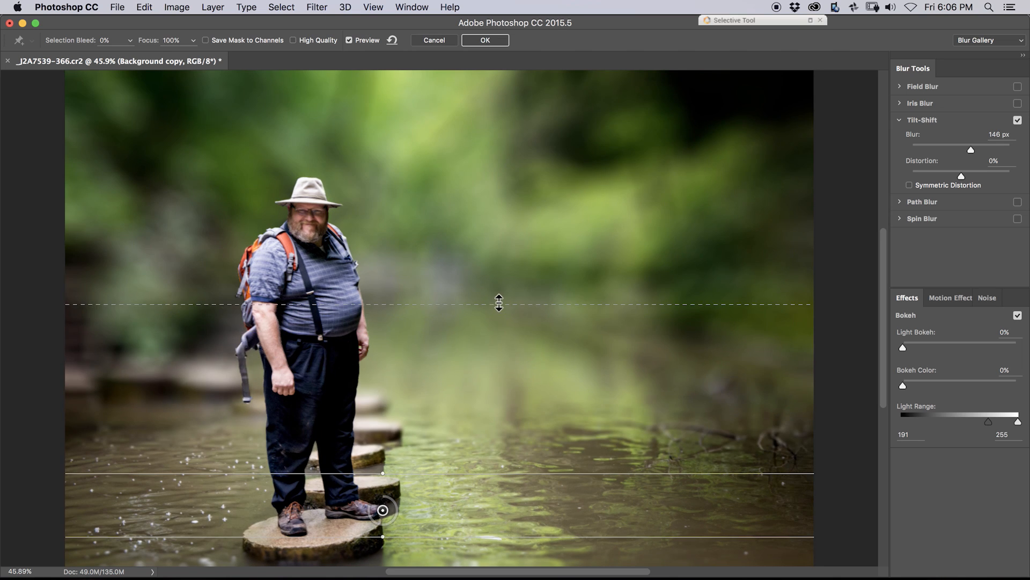
{"action": "left_click_drag", "start_coordinate": [499, 304], "coordinate": [511, 286]}
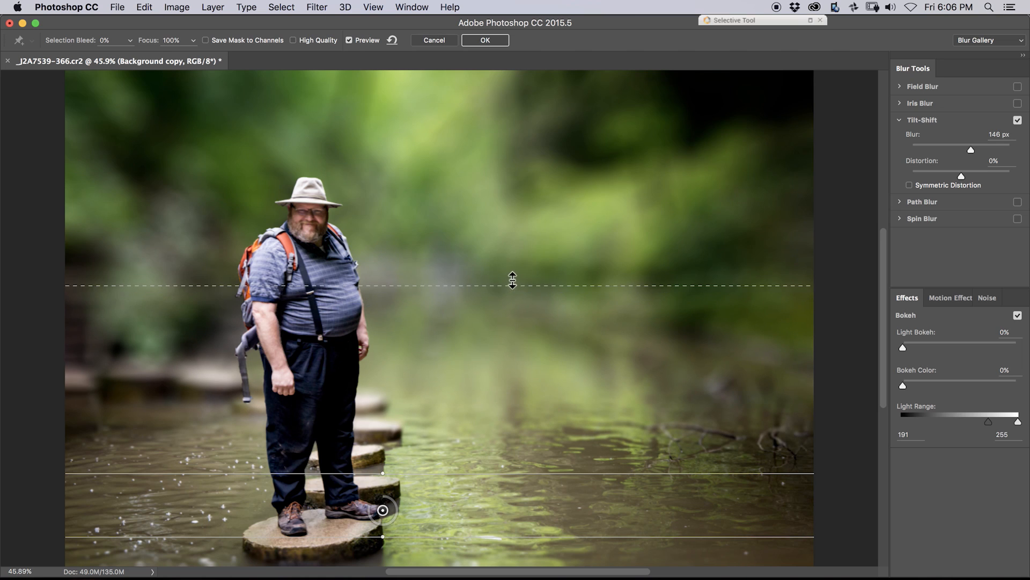
{"action": "left_click_drag", "start_coordinate": [513, 284], "coordinate": [526, 253]}
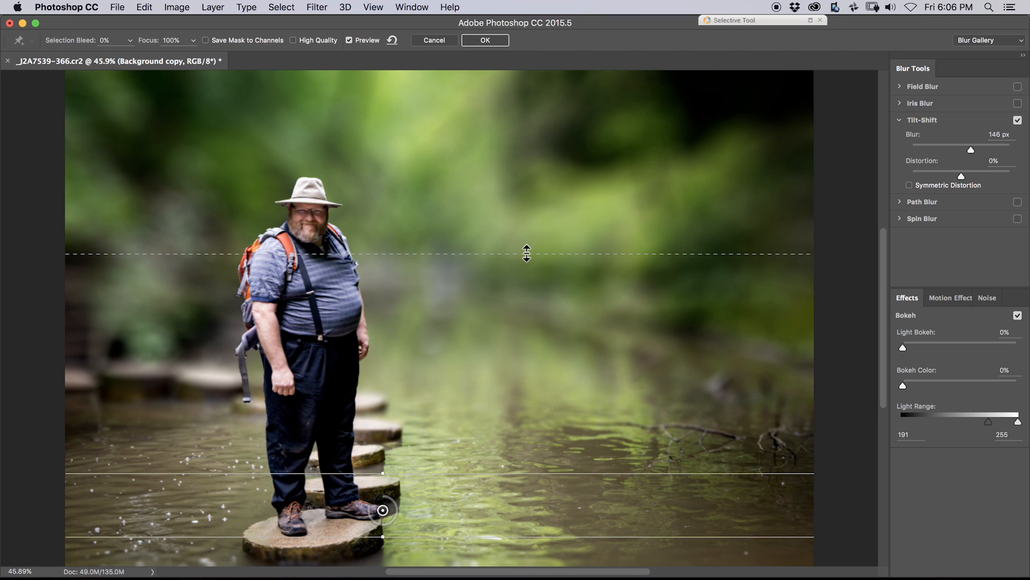
{"action": "left_click_drag", "start_coordinate": [532, 255], "coordinate": [532, 218]}
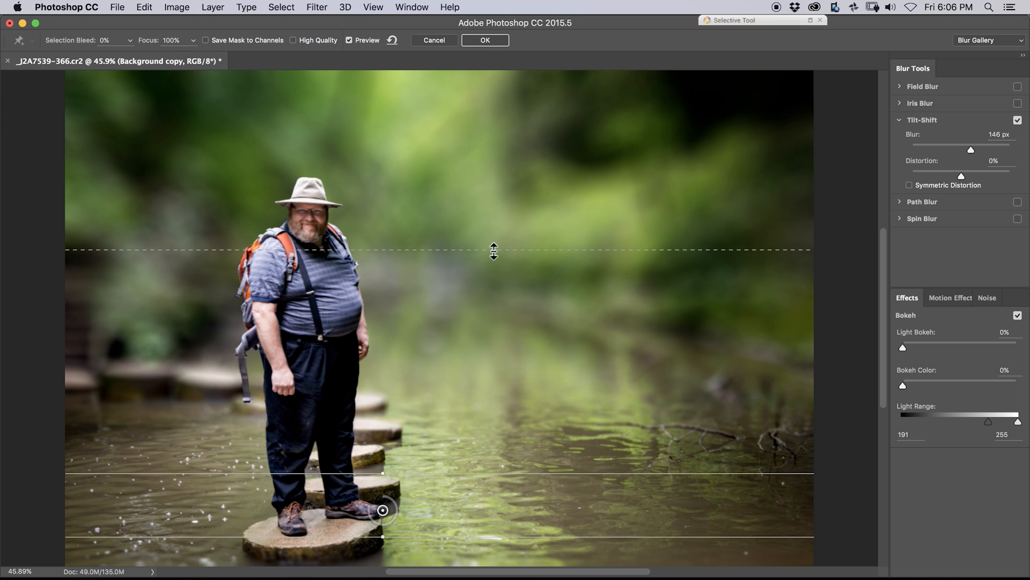
{"action": "left_click_drag", "start_coordinate": [971, 150], "coordinate": [962, 149]}
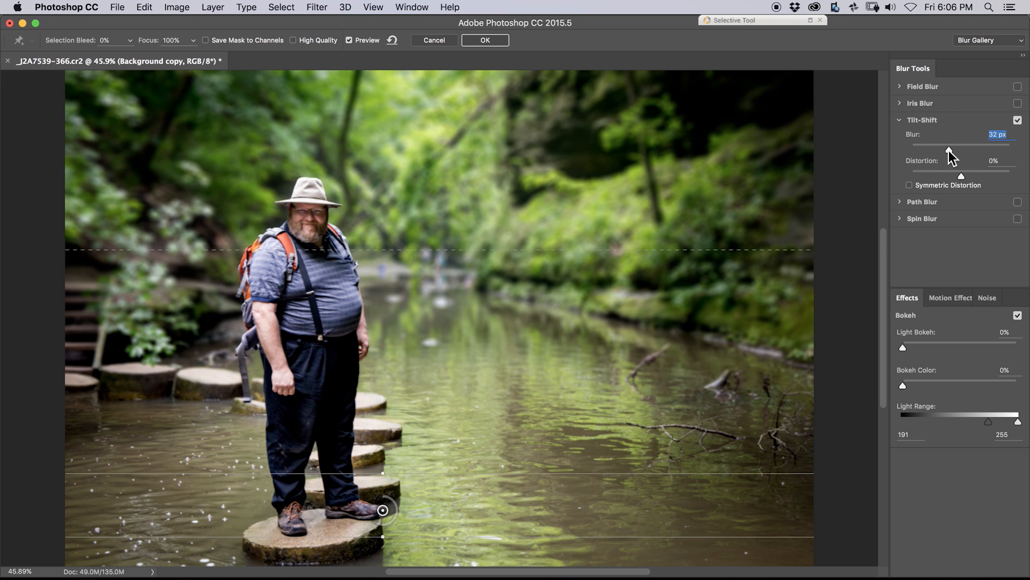
Nudge the Blur slider between about 27 and 35 px, settling at 35 px.
{"action": "left_click_drag", "start_coordinate": [951, 150], "coordinate": [947, 150]}
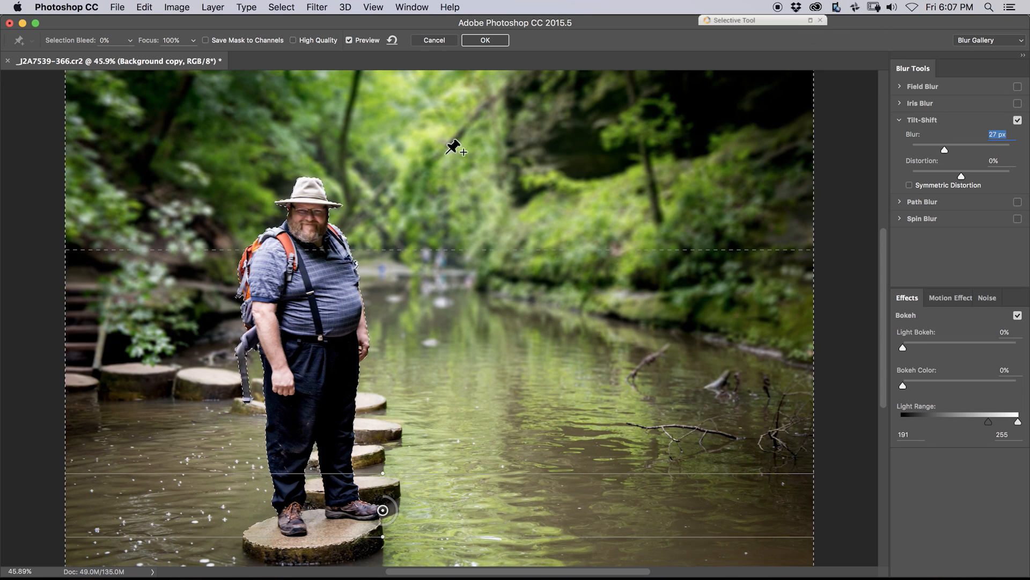
{"action": "mouse_move", "coordinate": [217, 273]}
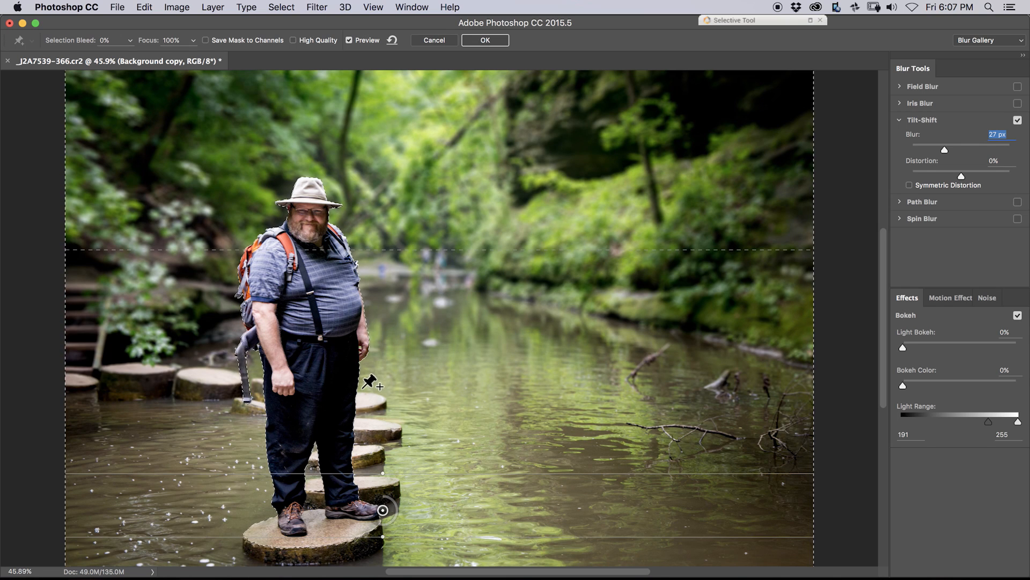
{"action": "mouse_move", "coordinate": [972, 160]}
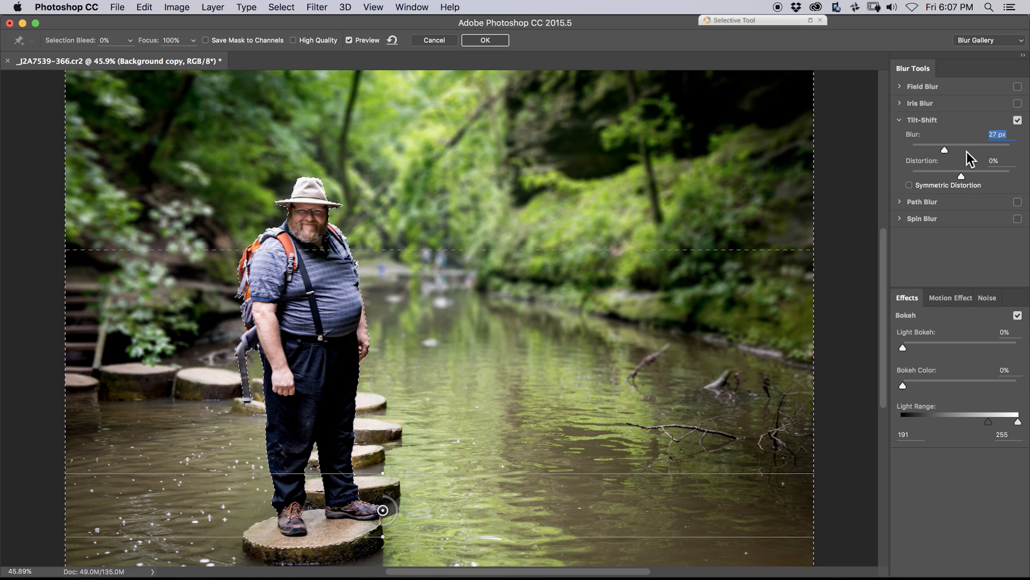
{"action": "left_click_drag", "start_coordinate": [944, 149], "coordinate": [950, 150]}
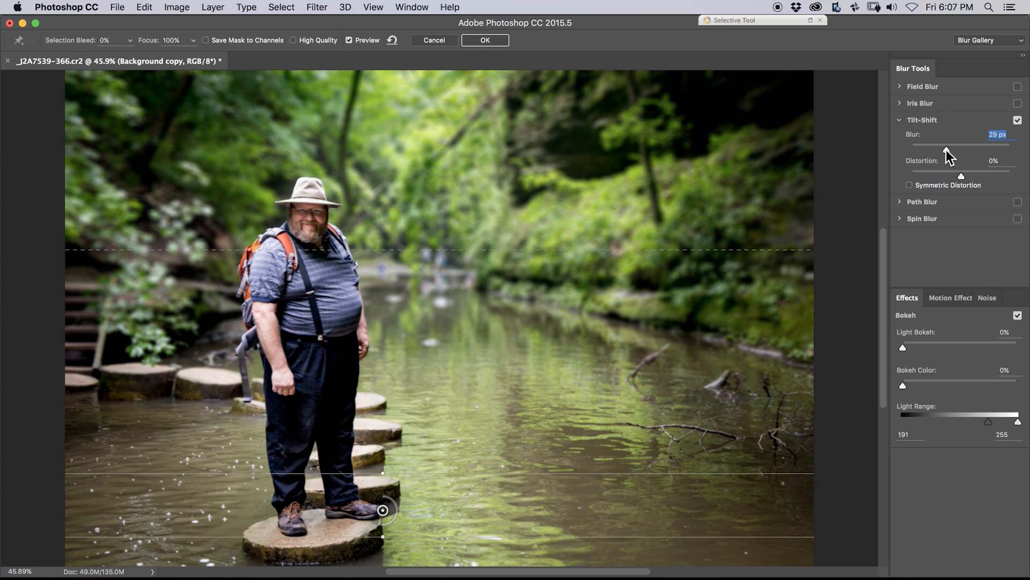
{"action": "left_click_drag", "start_coordinate": [944, 145], "coordinate": [949, 145]}
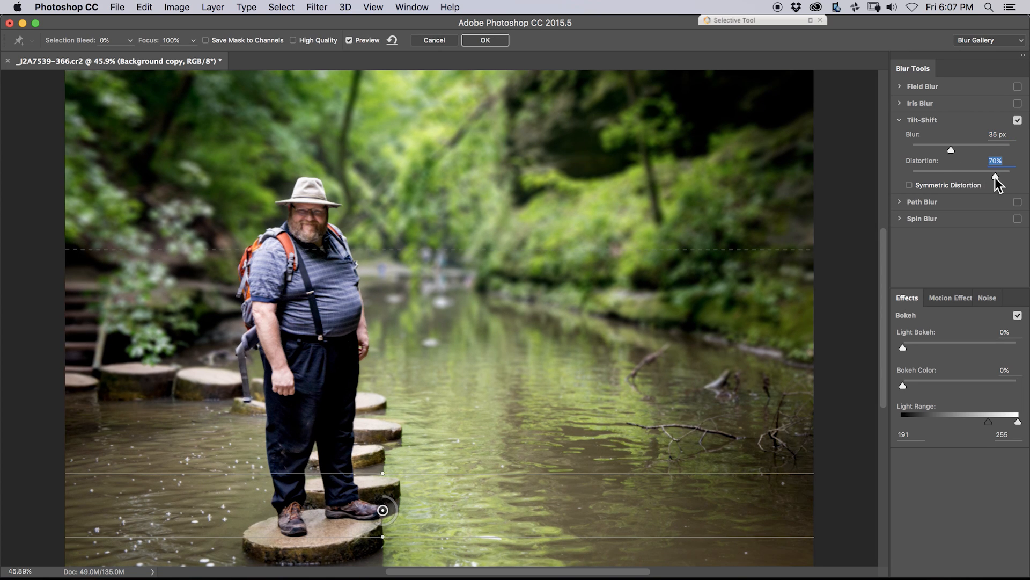
Set the tilt-shift Distortion to -16%.
{"action": "left_click_drag", "start_coordinate": [994, 173], "coordinate": [952, 173]}
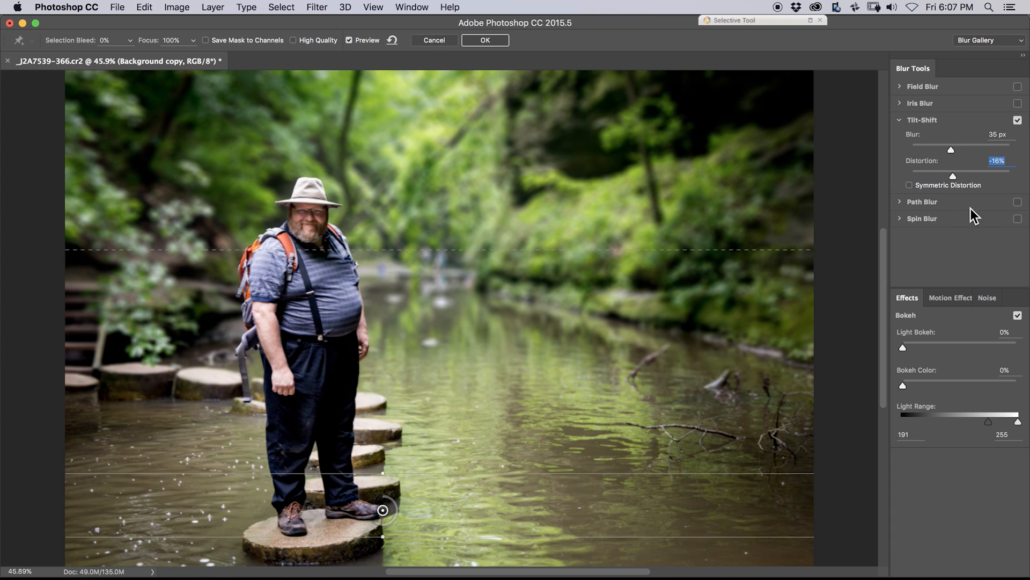
{"action": "left_click_drag", "start_coordinate": [903, 346], "coordinate": [924, 347]}
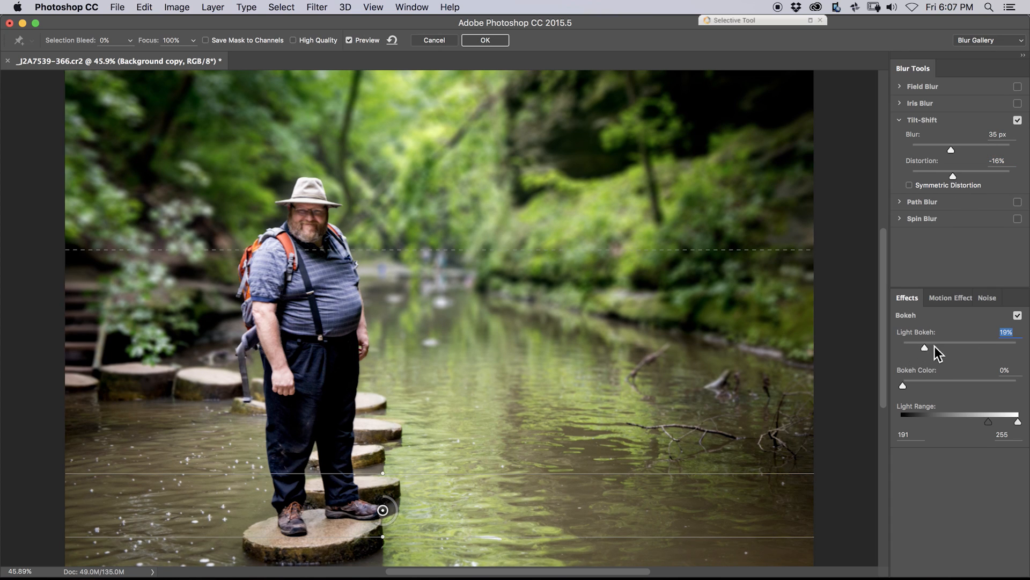
Try Light Bokeh and Bokeh Color briefly, then return both to 0%.
{"action": "left_click_drag", "start_coordinate": [924, 348], "coordinate": [976, 347]}
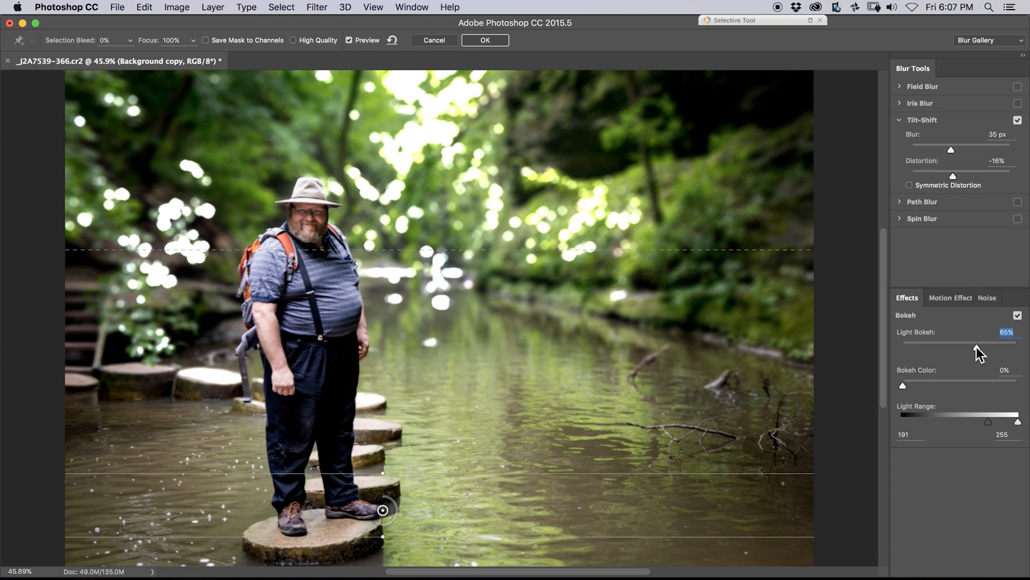
{"action": "left_click_drag", "start_coordinate": [976, 344], "coordinate": [982, 344]}
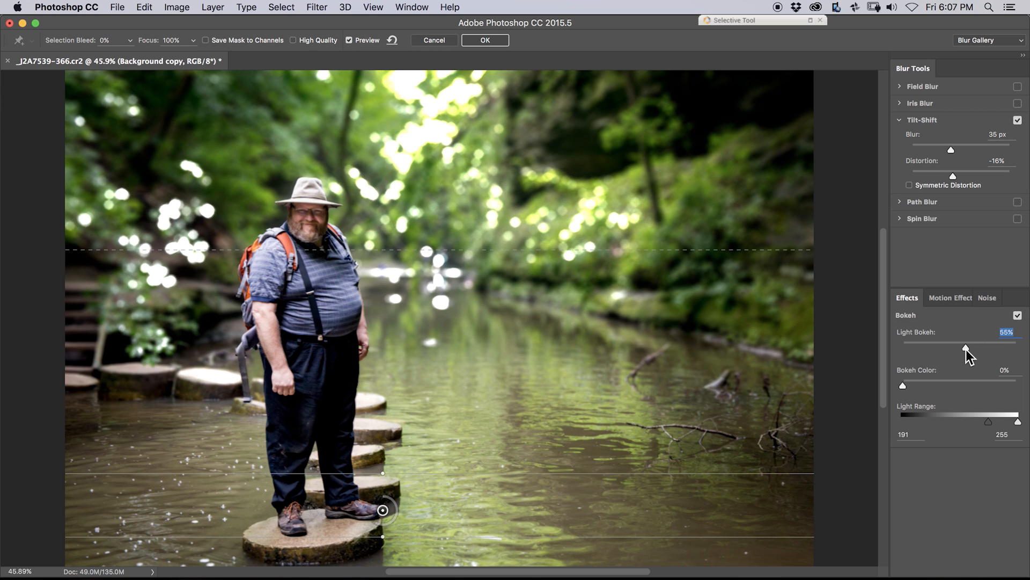
{"action": "left_click_drag", "start_coordinate": [966, 349], "coordinate": [956, 349]}
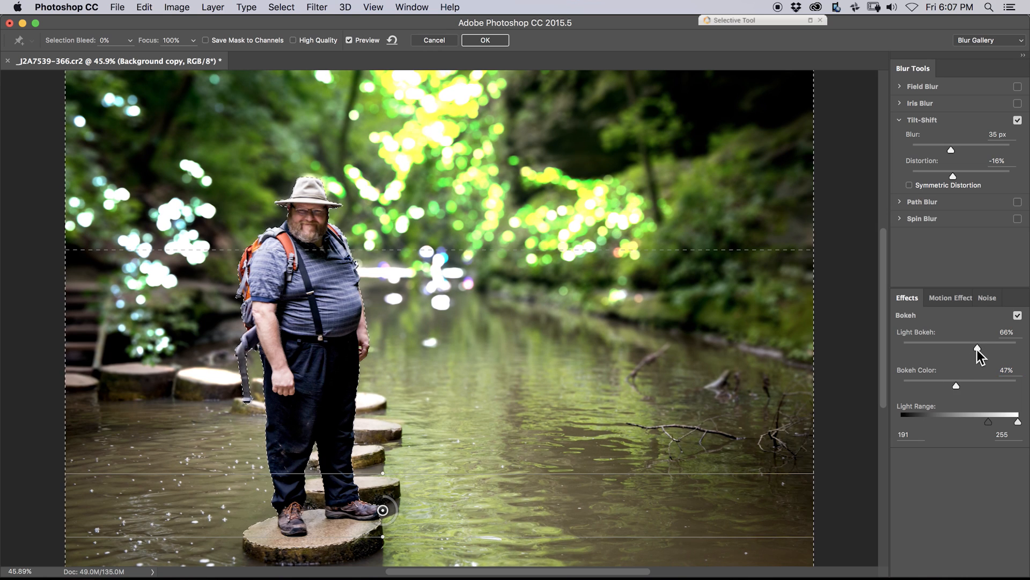
{"action": "left_click_drag", "start_coordinate": [976, 347], "coordinate": [940, 348]}
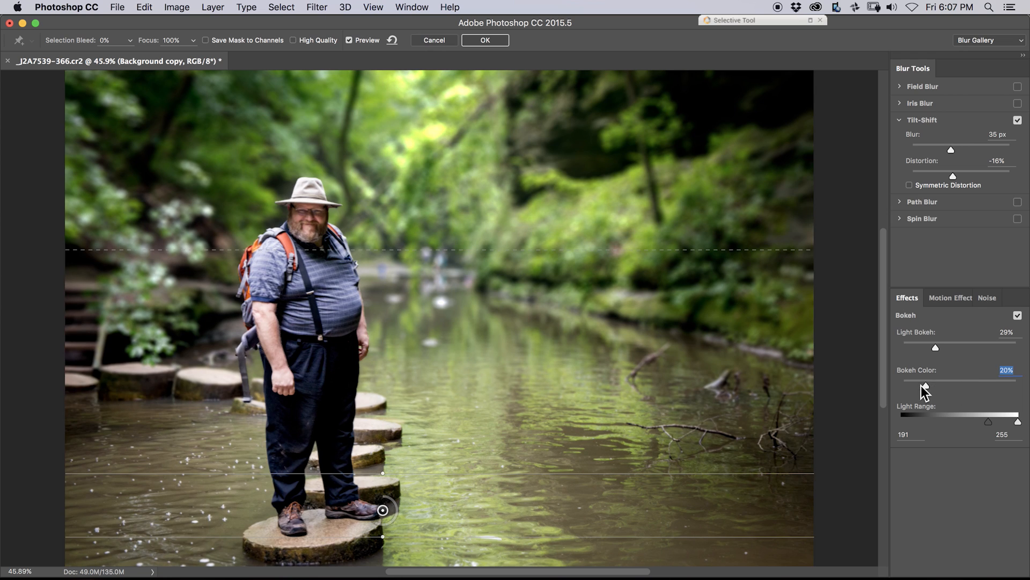
{"action": "left_click_drag", "start_coordinate": [935, 347], "coordinate": [901, 346]}
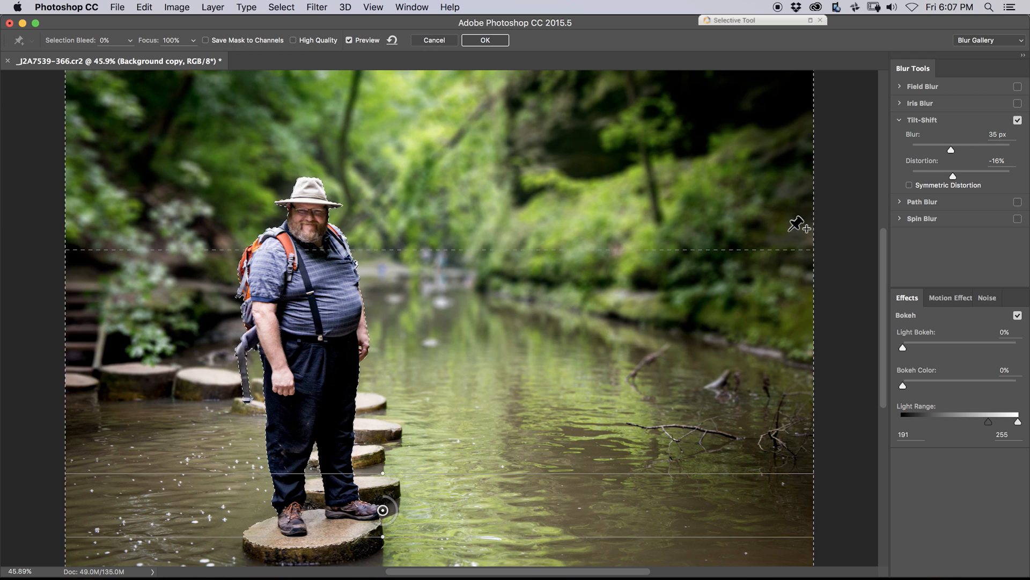
{"action": "mouse_move", "coordinate": [587, 348]}
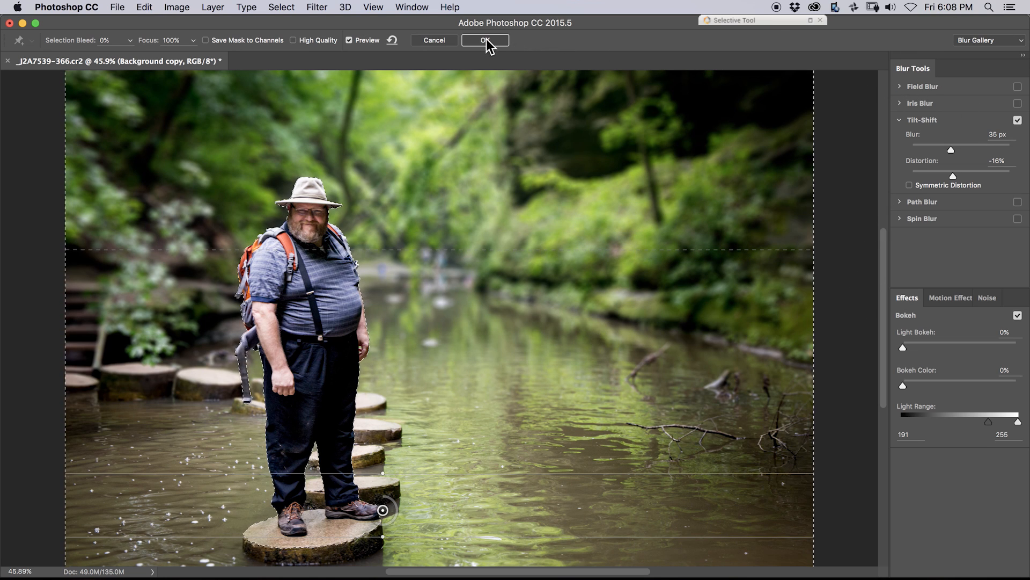
Commit the tilt-shift blur from Blur Gallery onto the Background copy layer.
{"action": "left_click", "coordinate": [485, 40]}
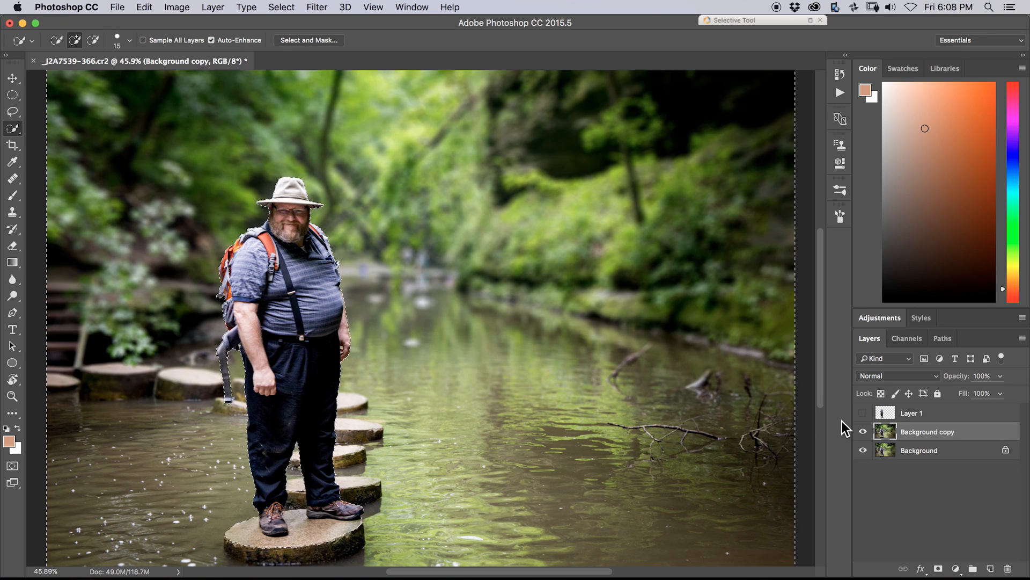
{"action": "left_click", "coordinate": [863, 431]}
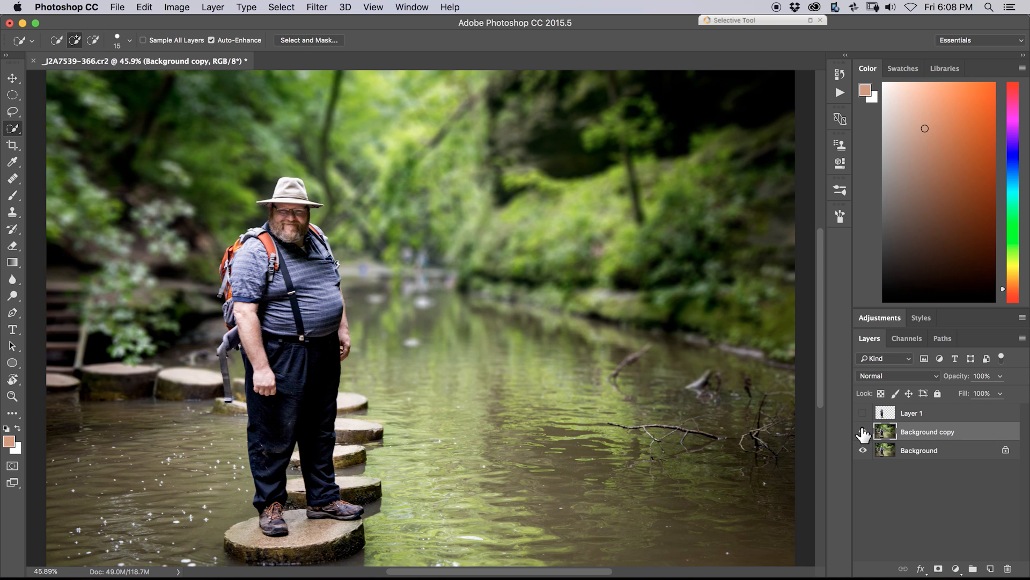
{"action": "mouse_move", "coordinate": [863, 434]}
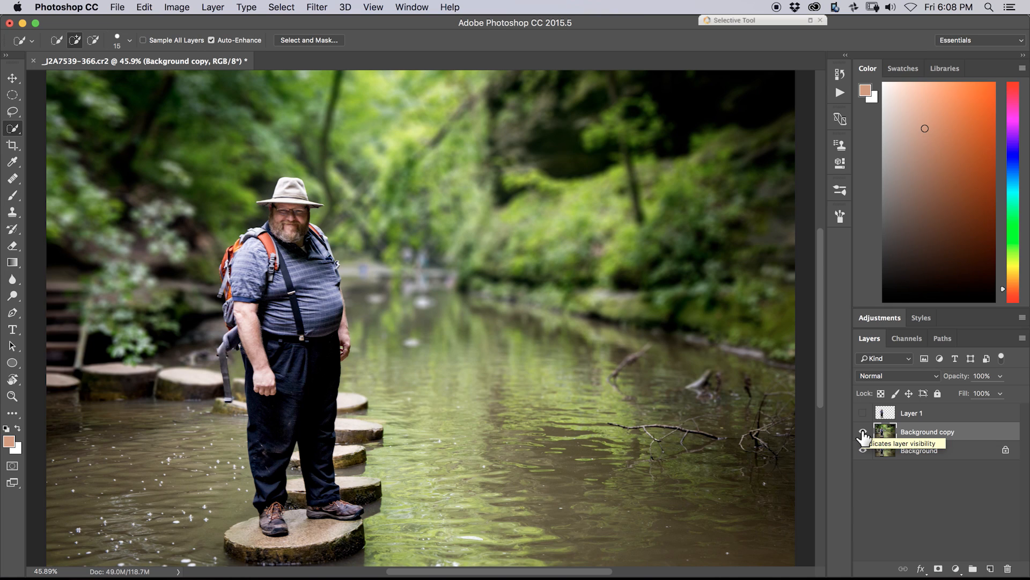
Toggle the Background copy's visibility to compare the blurred result with the original.
{"action": "left_click", "coordinate": [862, 435]}
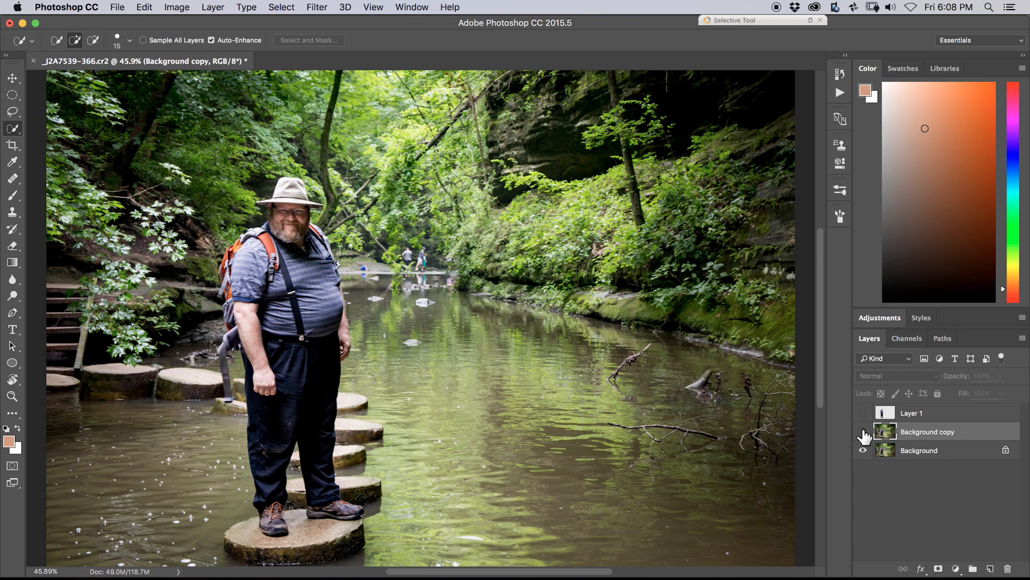
{"action": "left_click", "coordinate": [863, 431]}
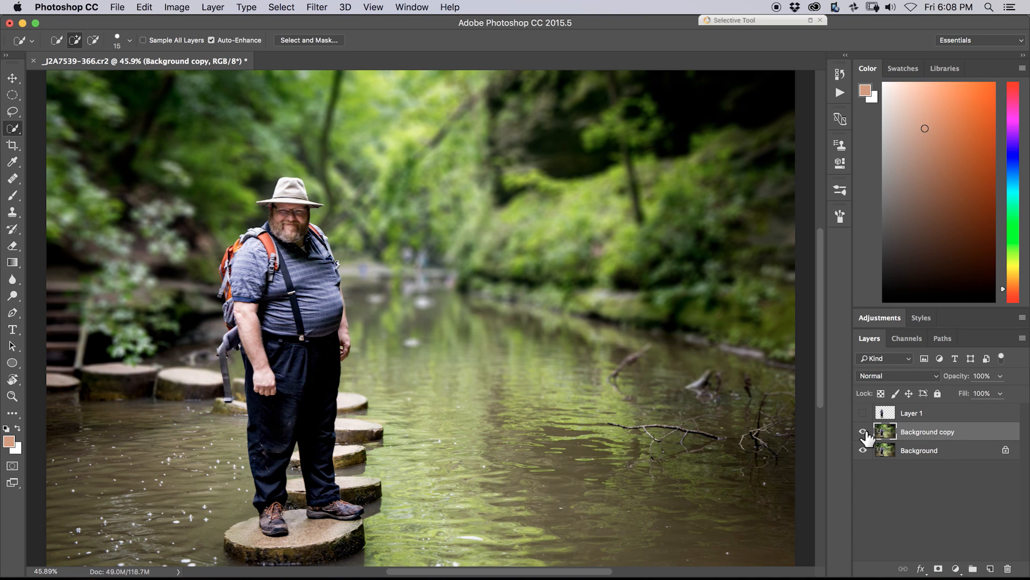
{"action": "left_click", "coordinate": [863, 431]}
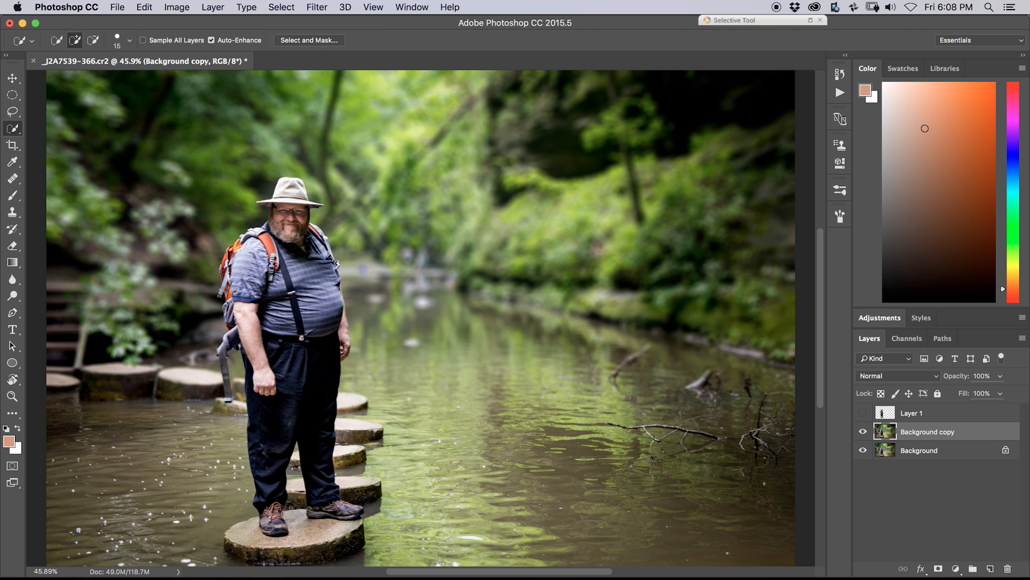